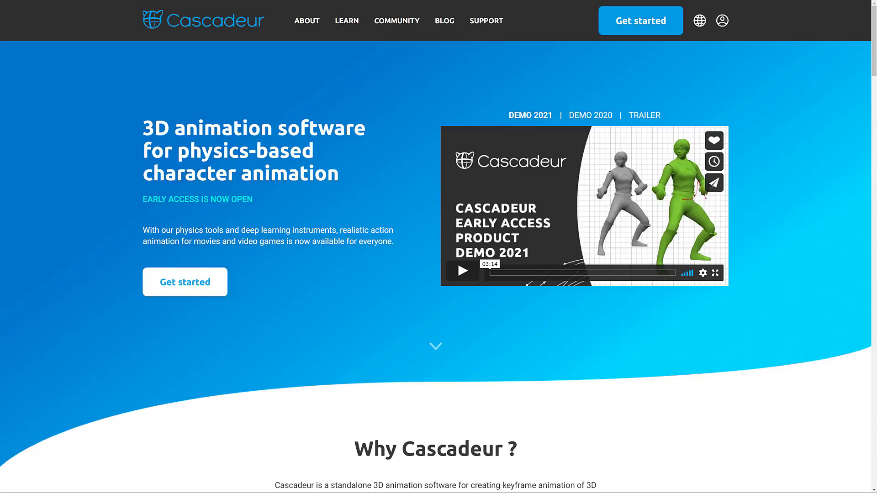
mouse_move(542, 363)
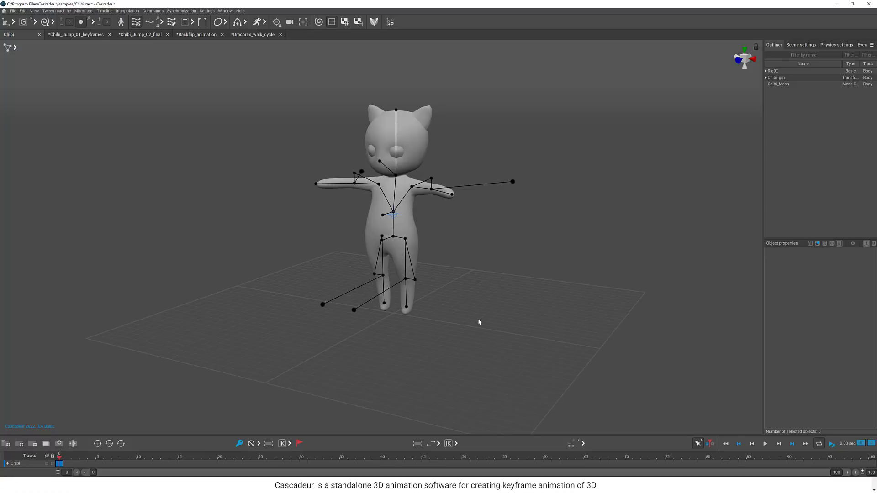
mouse_move(480, 315)
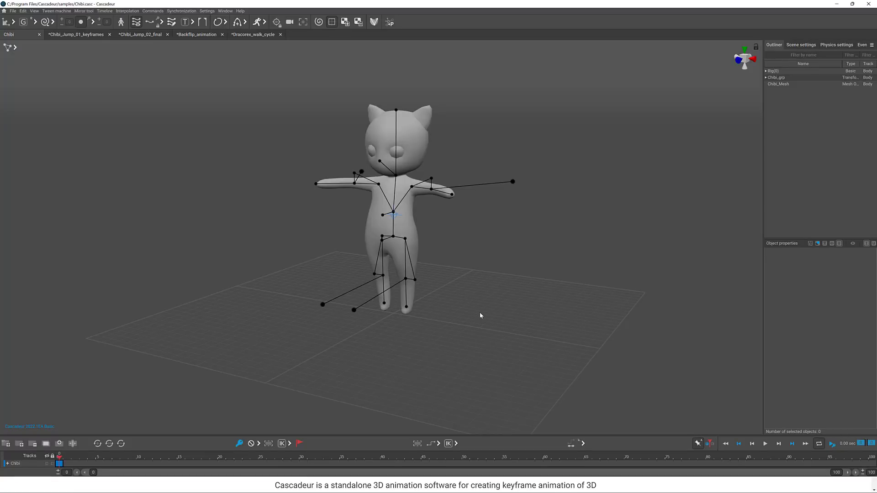
mouse_move(371, 193)
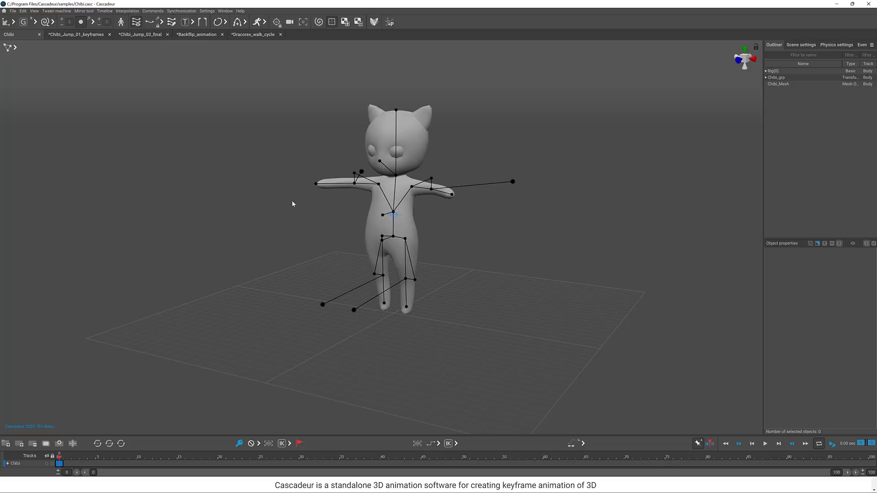
mouse_move(283, 215)
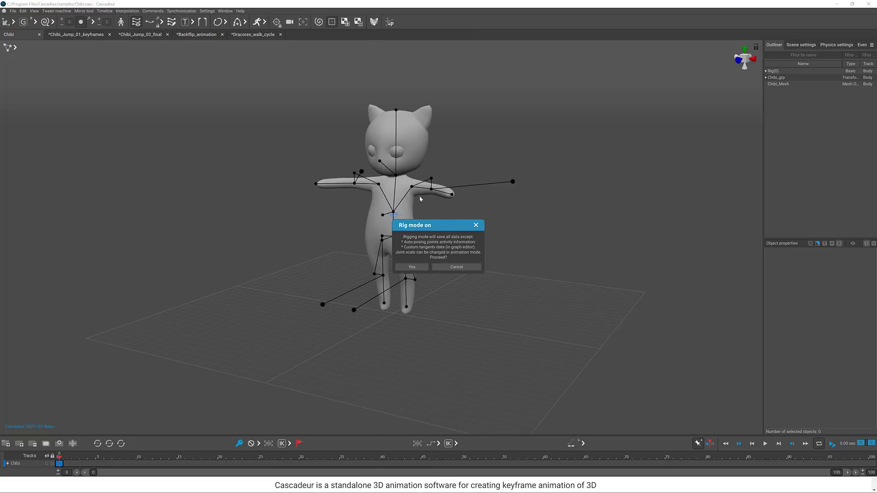
Confirm rig mode on Chibi, review the Quick rigging tool, then leave rig mode.
left_click(412, 267)
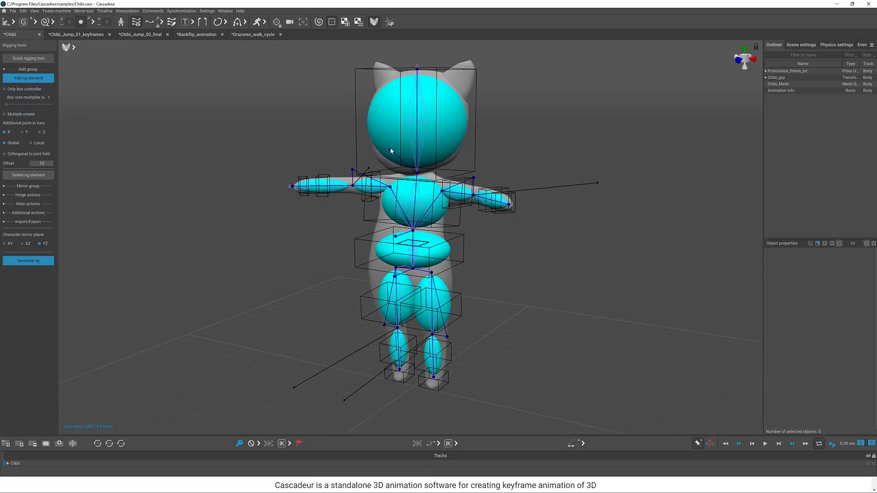
left_click(29, 58)
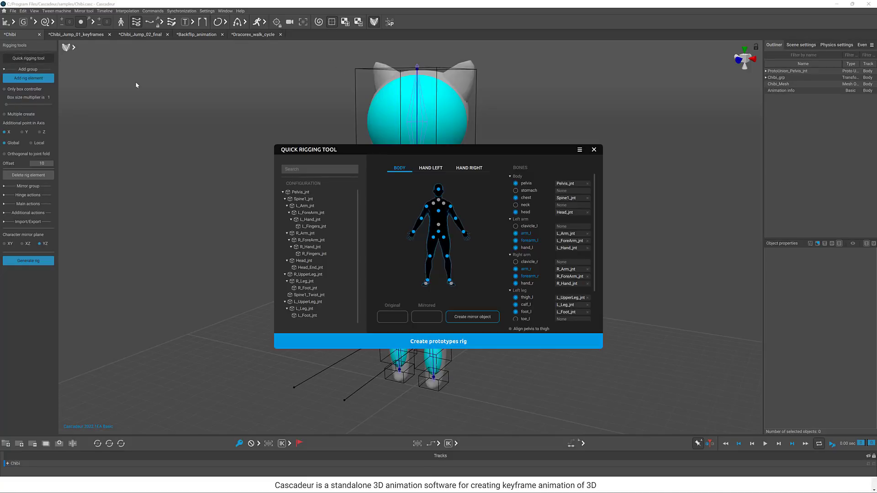
mouse_move(450, 213)
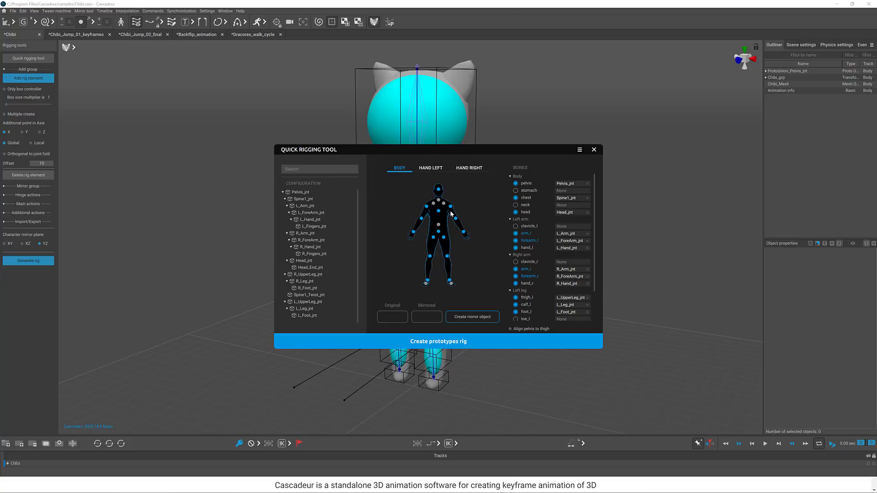
mouse_move(451, 281)
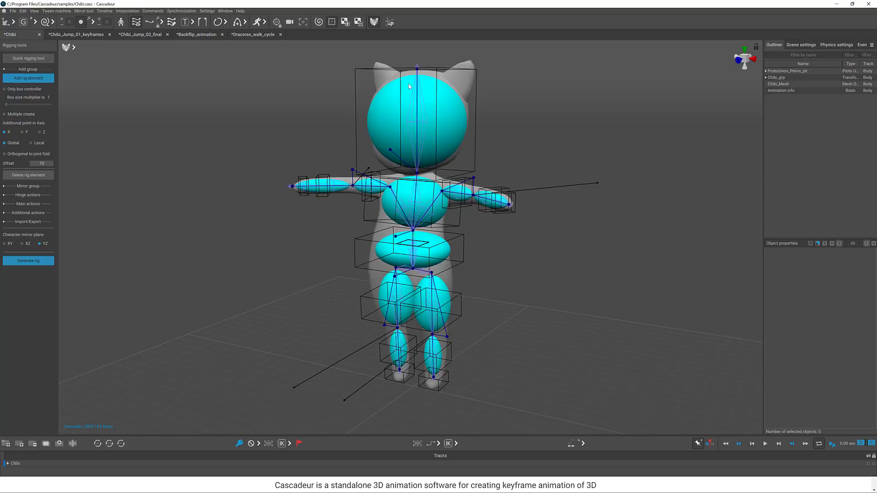
mouse_move(414, 158)
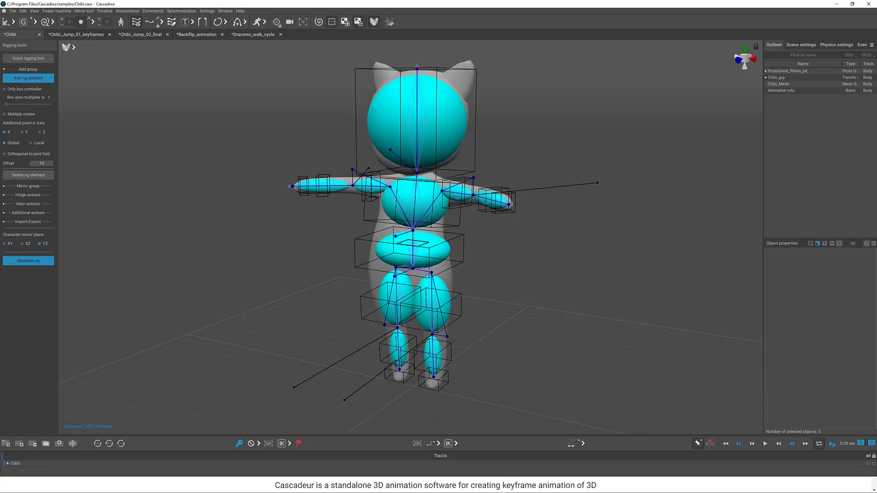
left_click(28, 260)
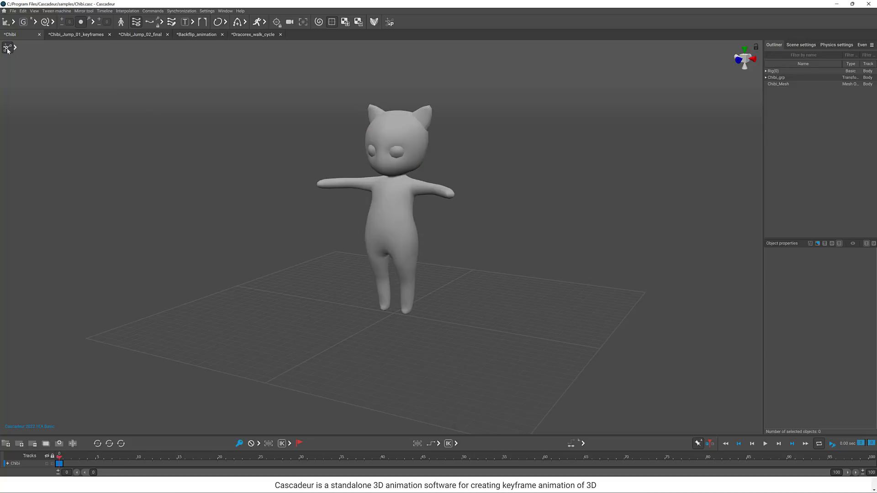
mouse_move(7, 48)
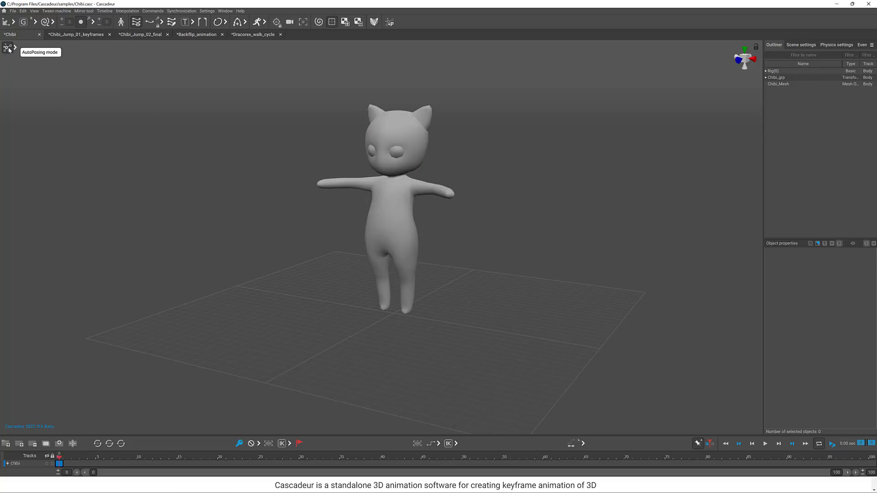
mouse_move(18, 60)
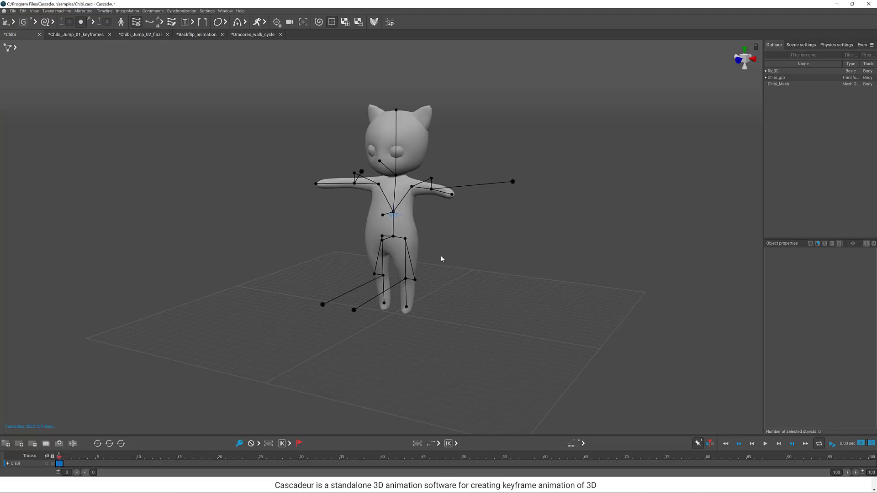
mouse_move(453, 196)
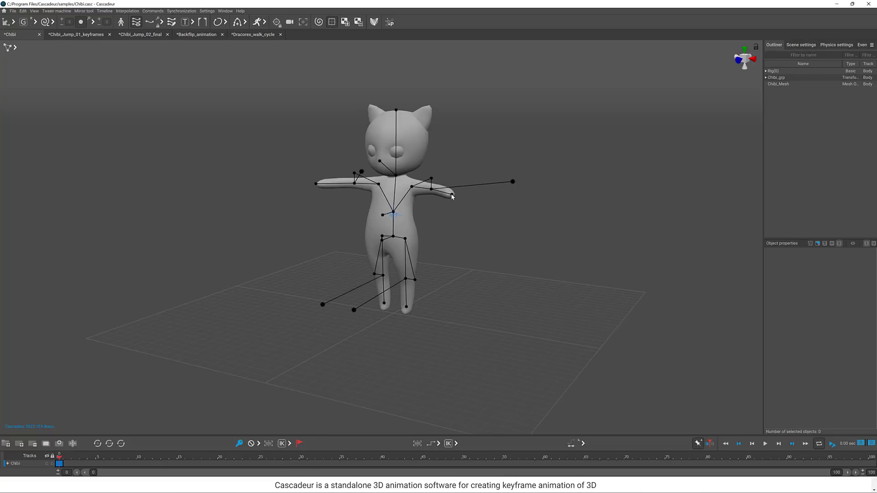
Drag ForeArm_jnt_DirectionPoint_l to swing Chibi's left forearm forward, then switch to Chibi_Jump_02_final.
left_click(453, 196)
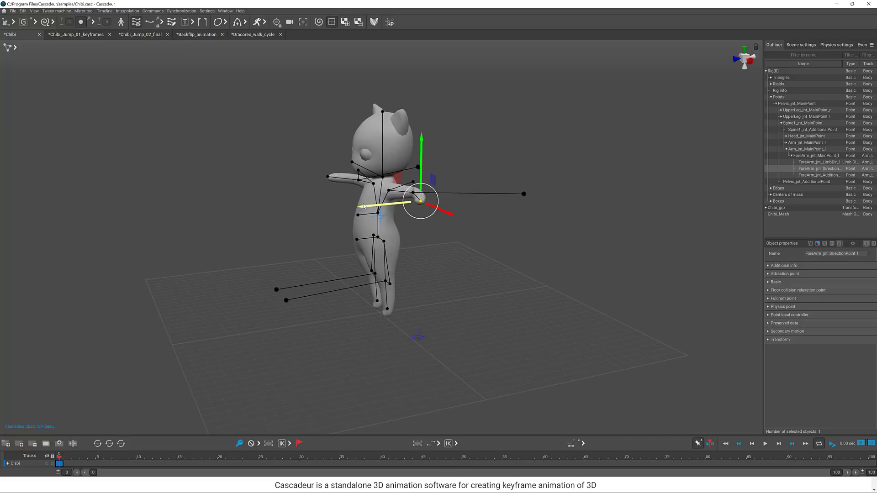
left_click_drag(421, 201, 457, 197)
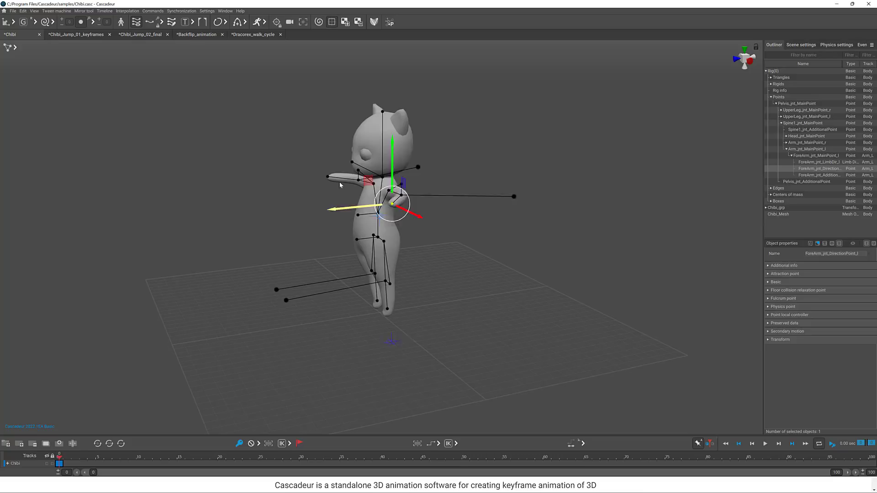
left_click_drag(392, 201, 417, 201)
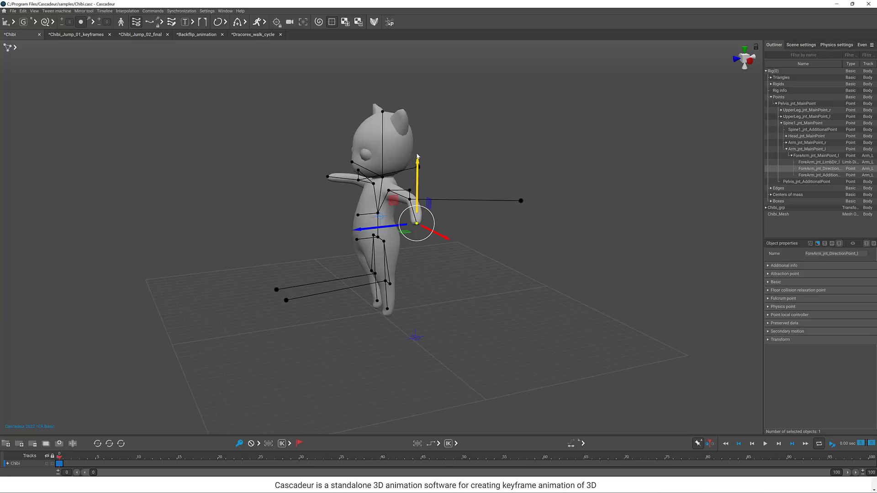
mouse_move(350, 237)
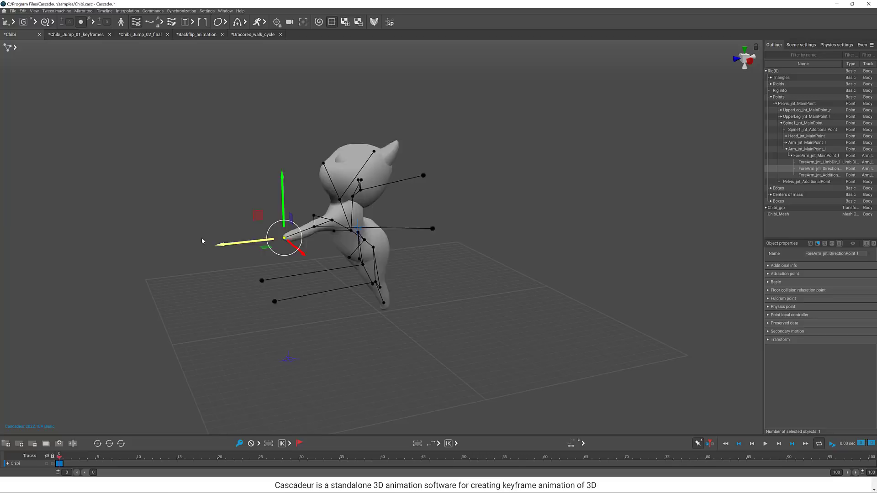
left_click_drag(284, 238, 417, 224)
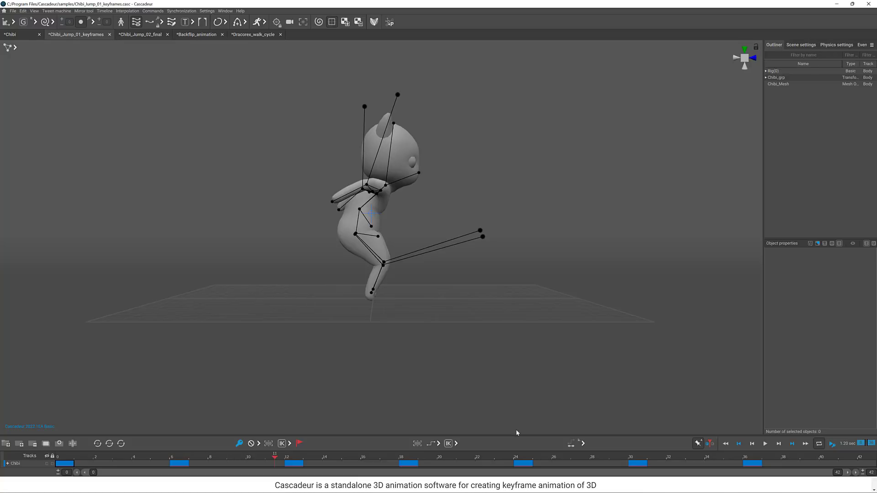
left_click(765, 444)
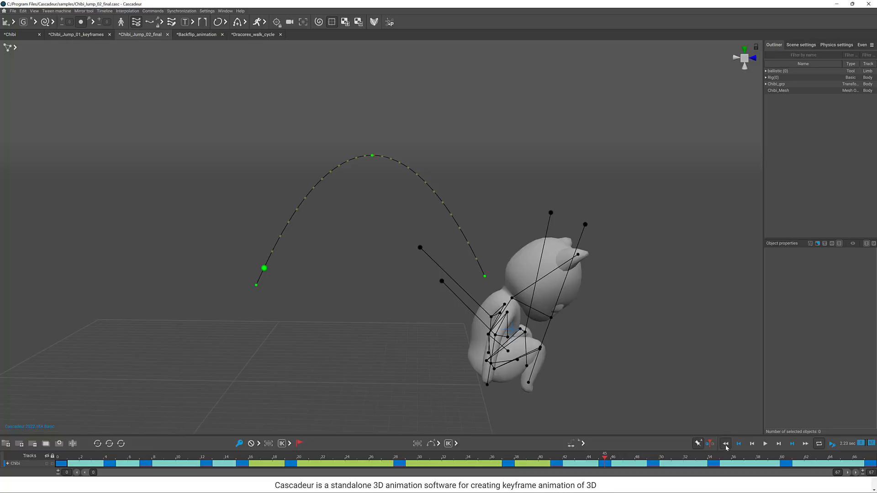
Rewind and play back the Chibi jump animation on the timeline.
left_click(791, 444)
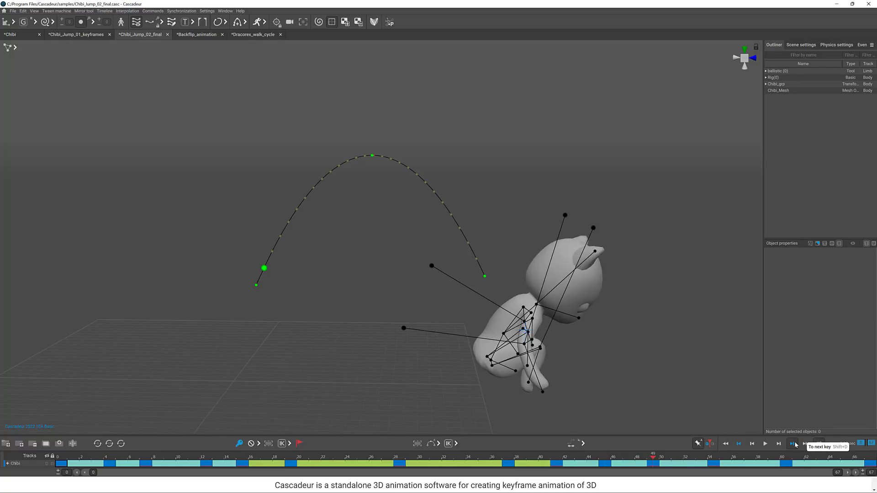
left_click(792, 444)
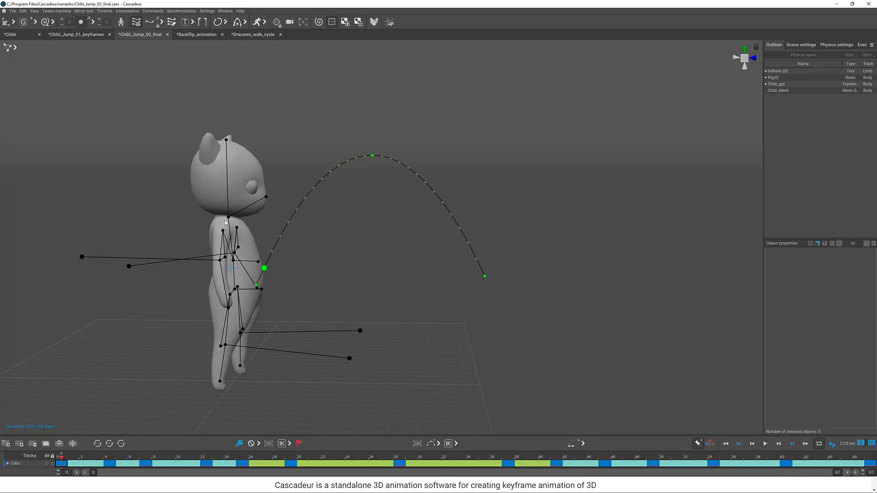
mouse_move(445, 262)
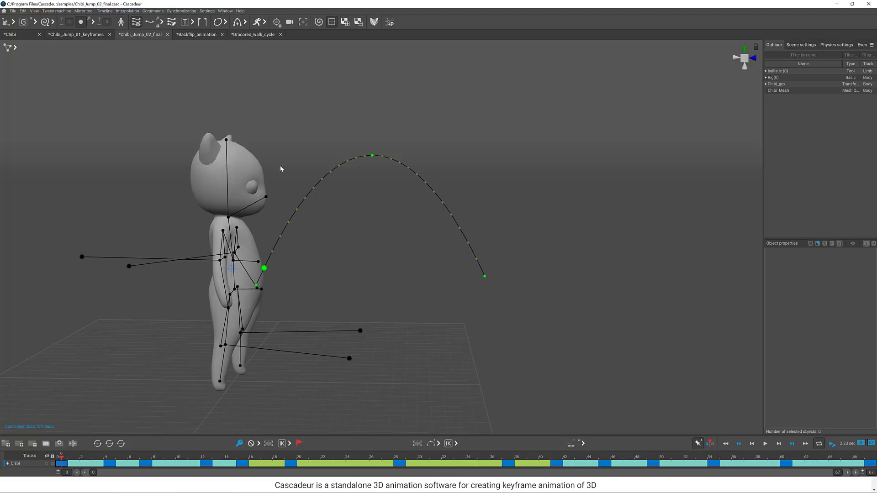
mouse_move(211, 246)
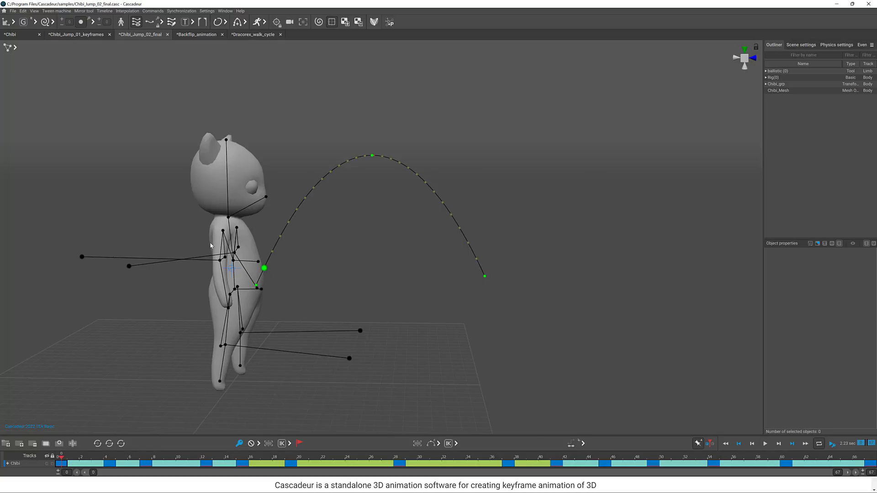
mouse_move(208, 252)
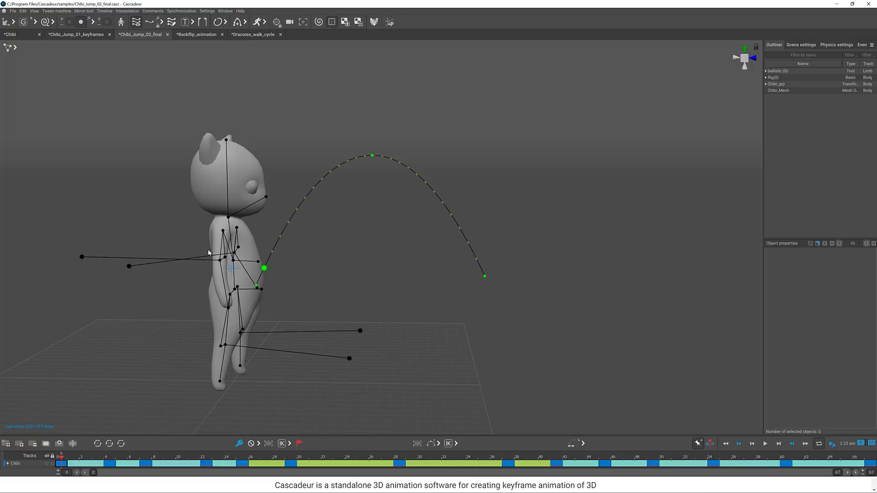
mouse_move(302, 221)
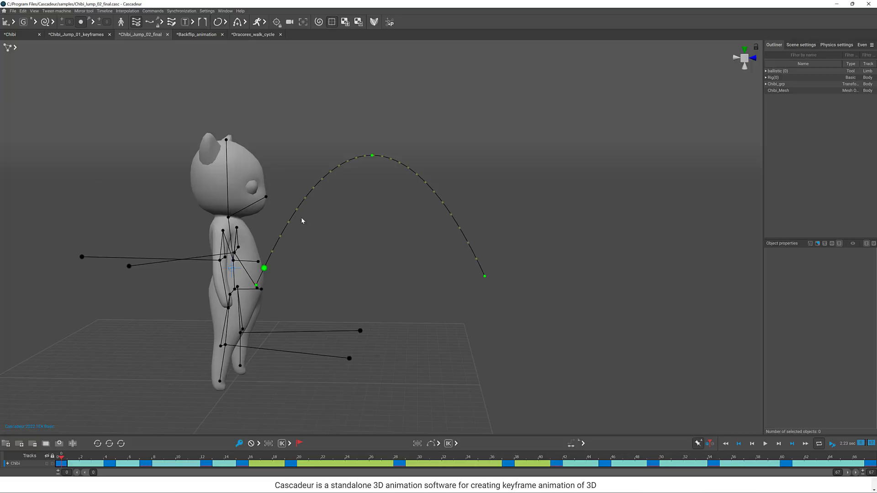
mouse_move(764, 440)
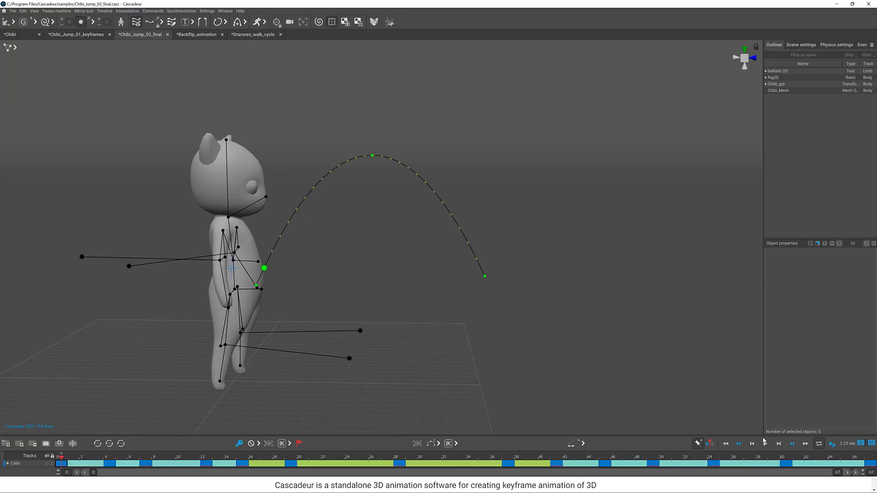
left_click(765, 444)
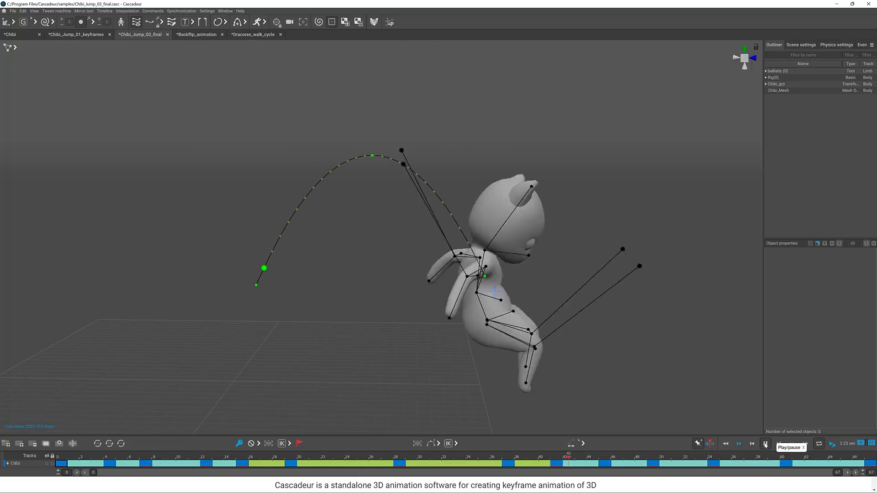
left_click(766, 444)
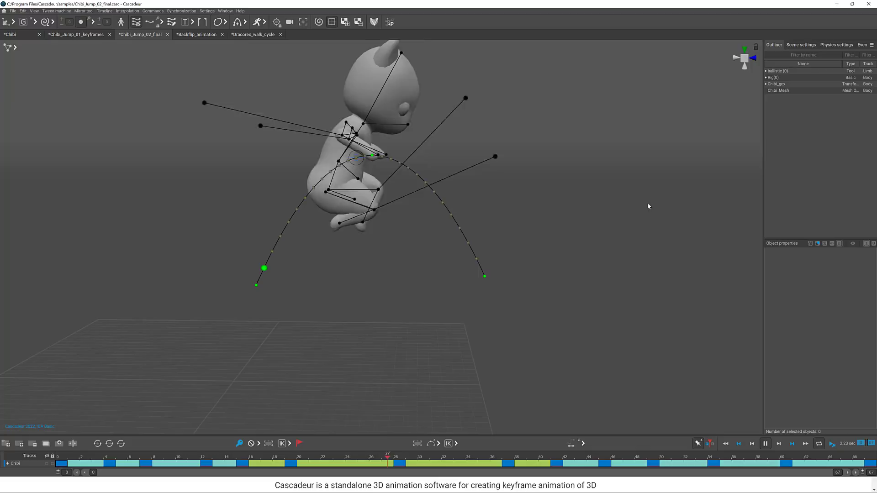
Review the Physics settings and Compensation motion, then switch to Backflip_animation.
left_click(836, 45)
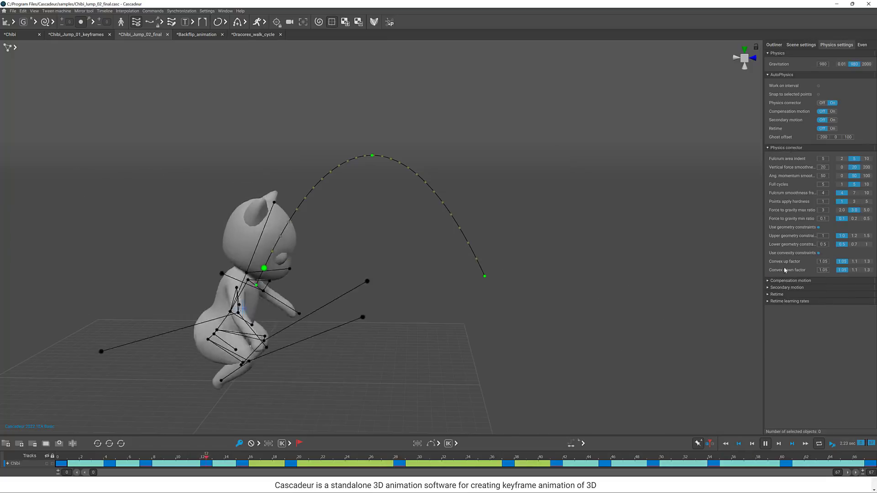
left_click(767, 281)
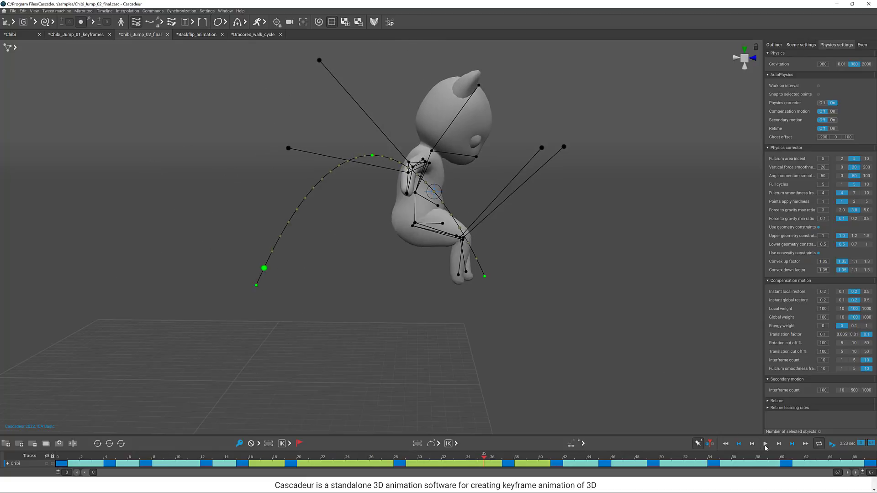
mouse_move(111, 3)
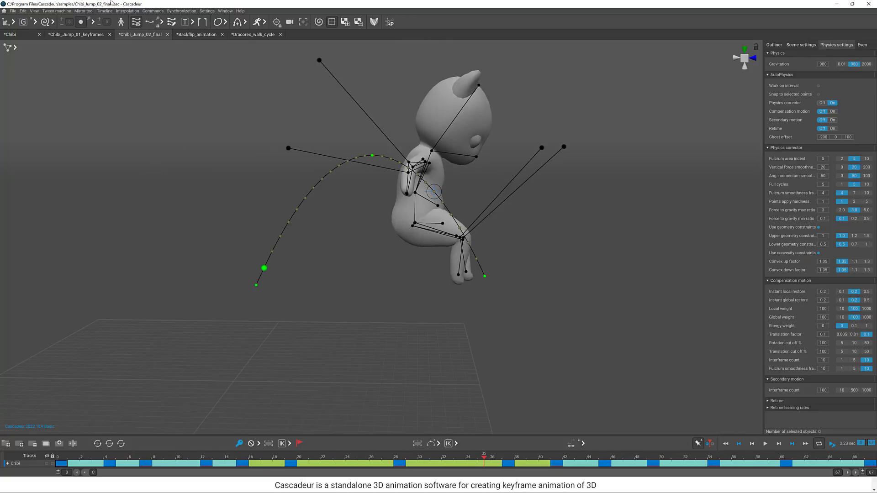
left_click(196, 34)
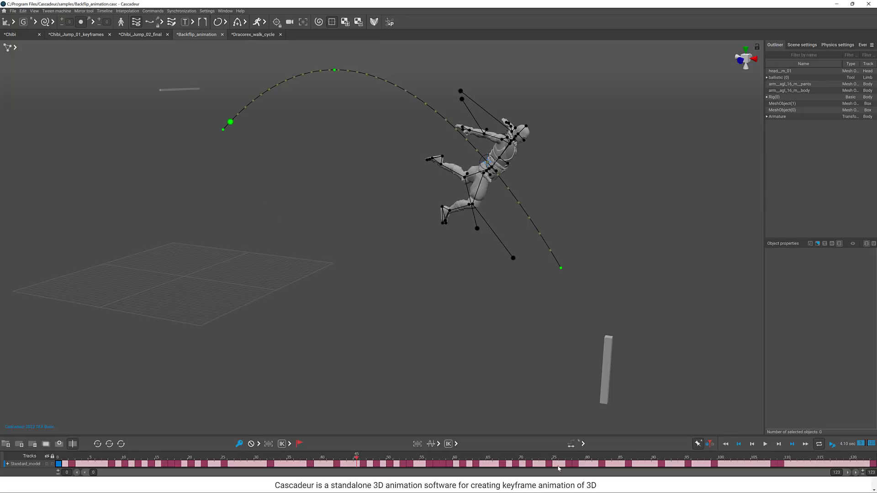
Play the backflip animation through, then switch to the Dracorex_walk_cycle scene.
left_click(110, 464)
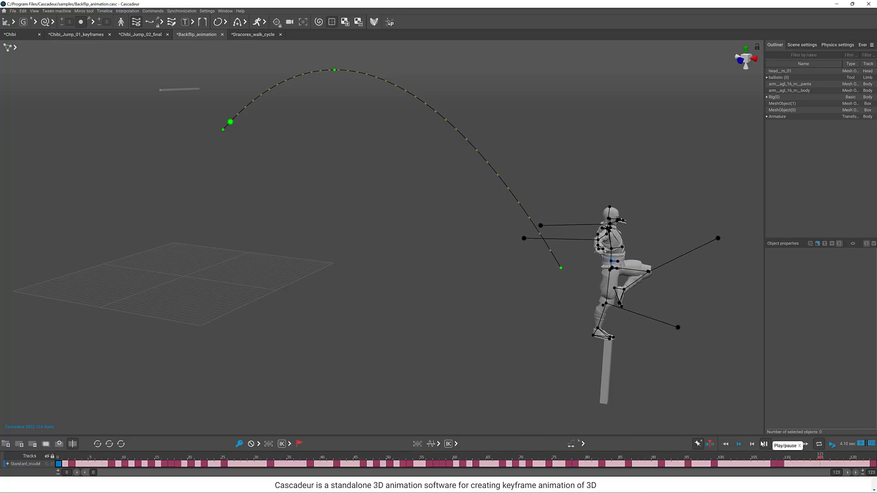
left_click(786, 445)
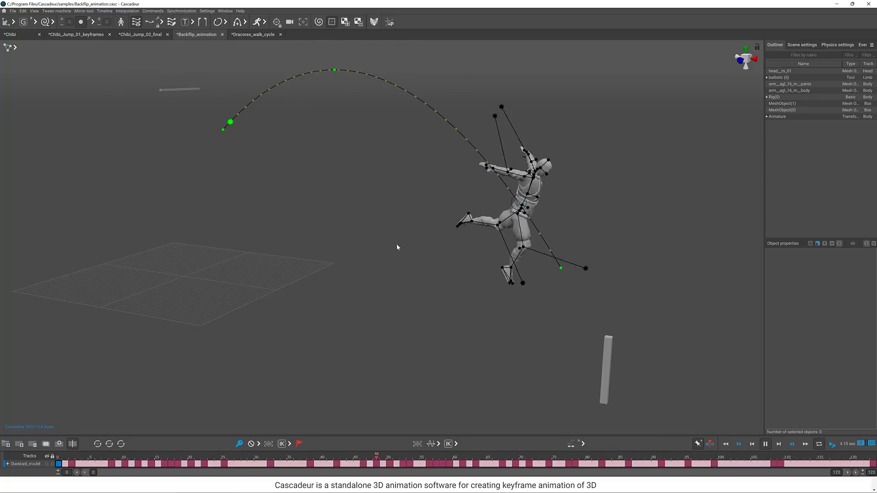
left_click(252, 33)
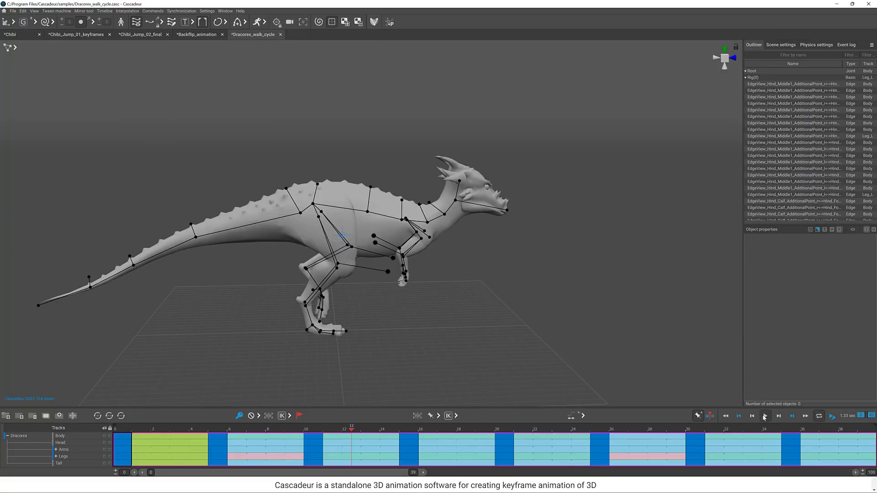
Play the Dracorex walk cycle and stop it partway through the gait.
left_click(766, 415)
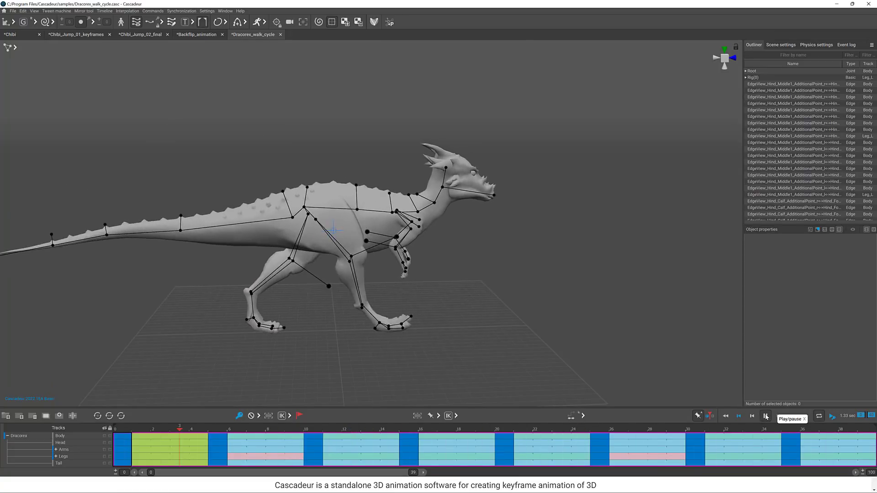
left_click(766, 415)
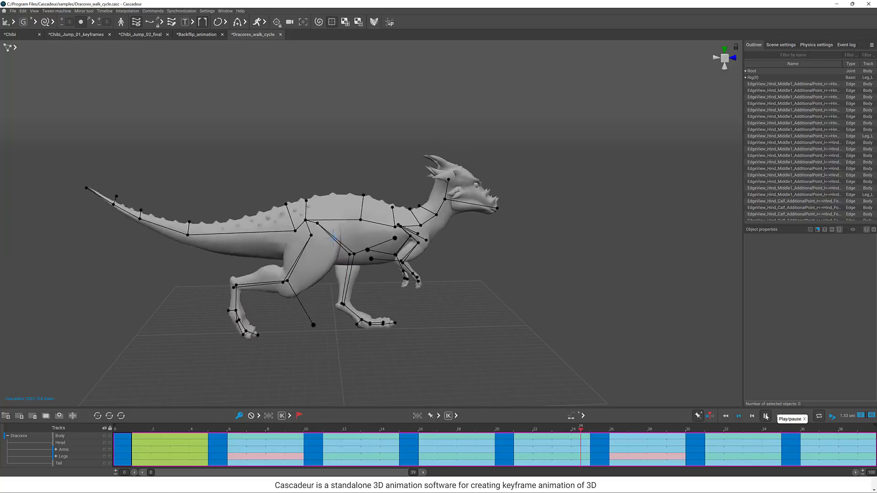
left_click(752, 416)
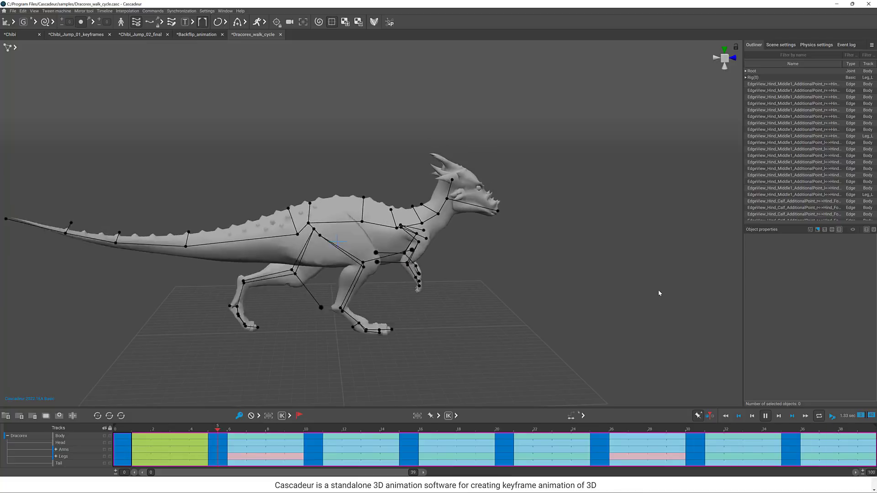
left_click(765, 415)
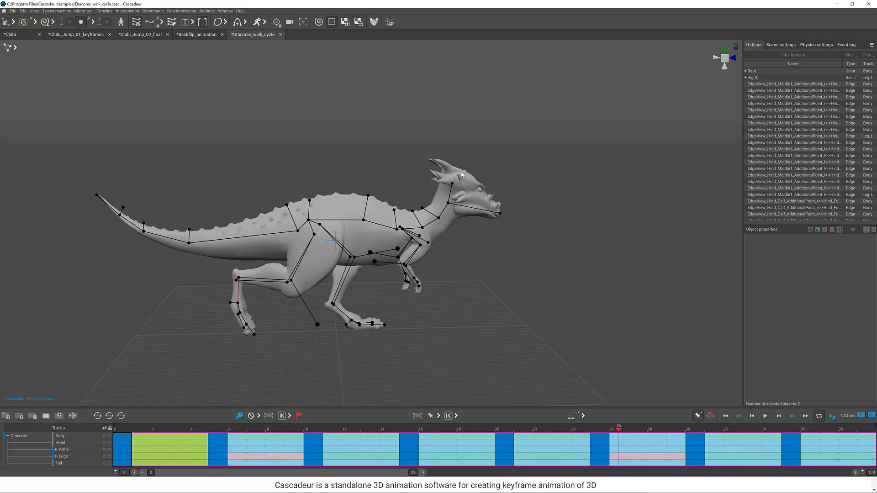
mouse_move(104, 65)
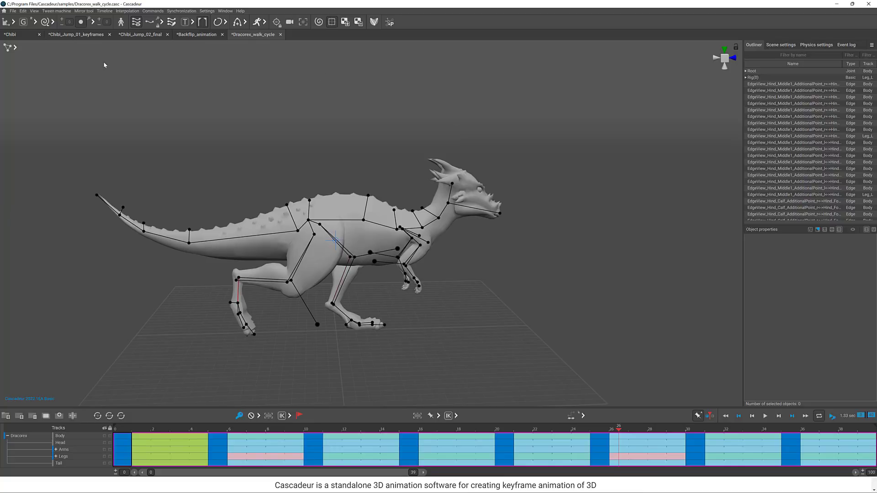
mouse_move(50, 37)
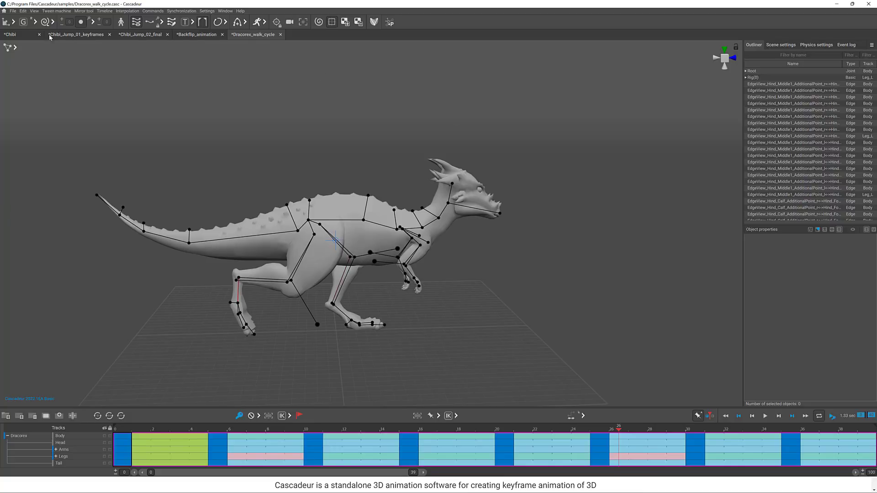
Return to the Chibi scene and bring up the Window menu of editor windows.
left_click(9, 34)
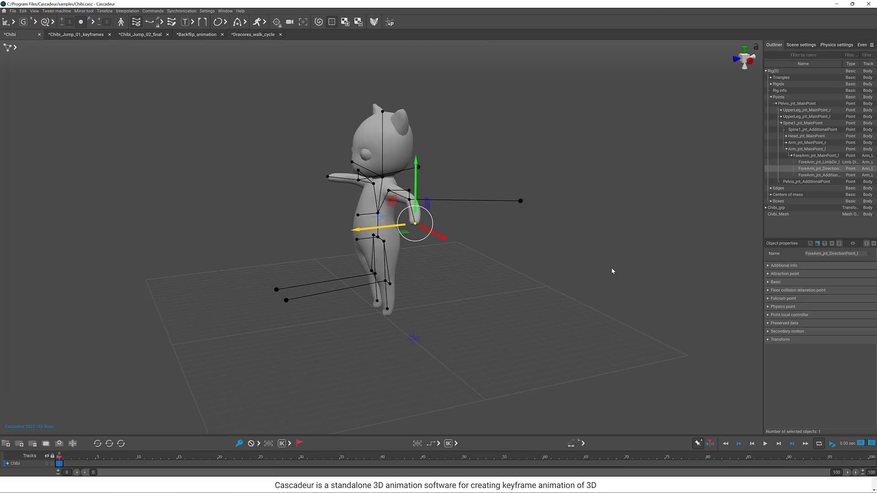
mouse_move(488, 303)
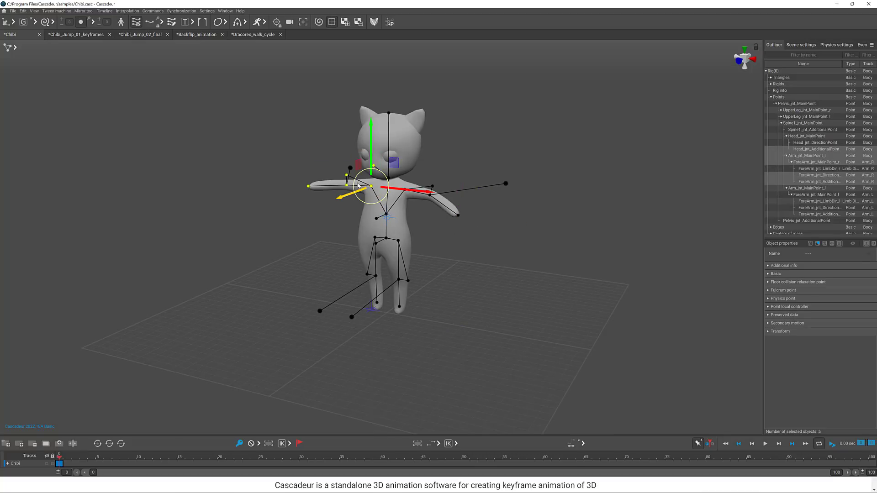
left_click(225, 10)
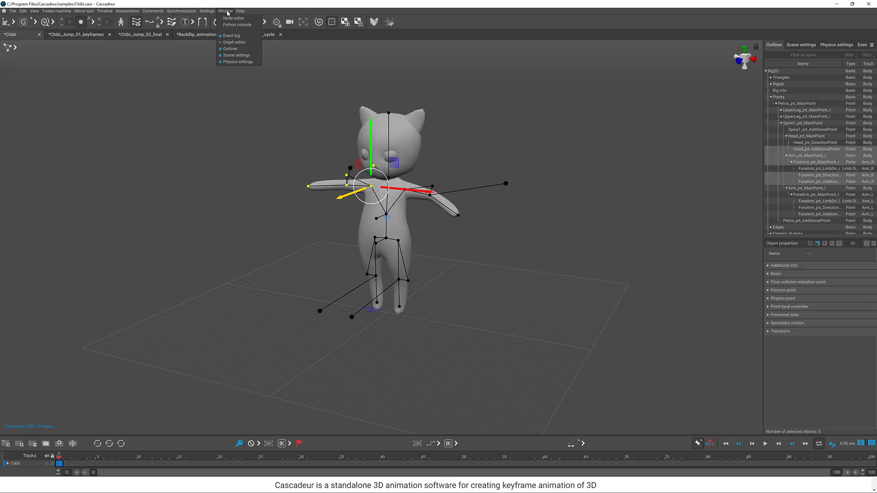
left_click(233, 18)
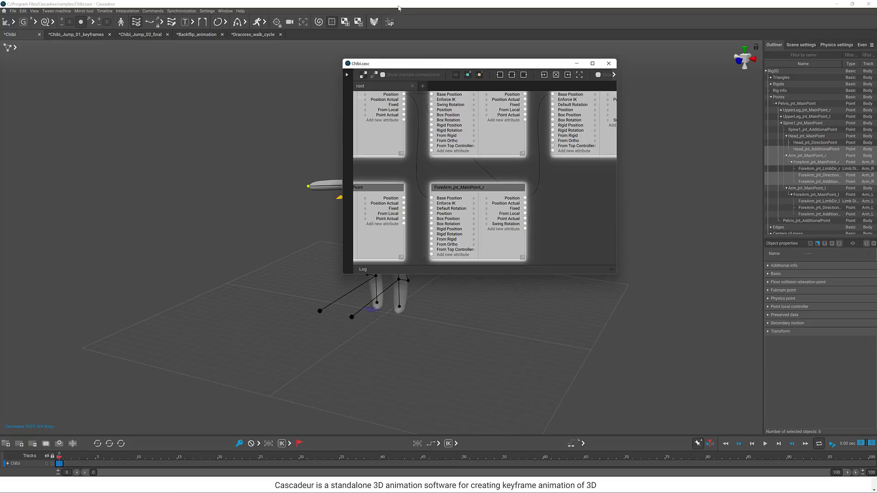
right_click(549, 189)
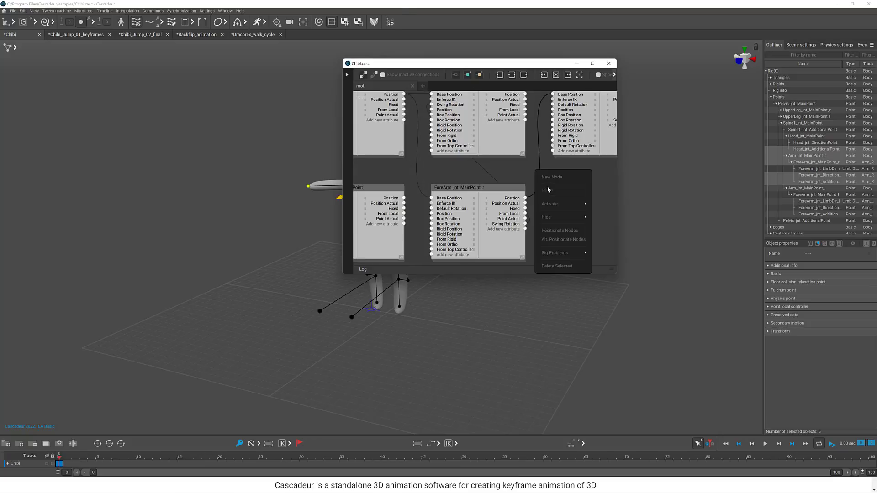
left_click(568, 196)
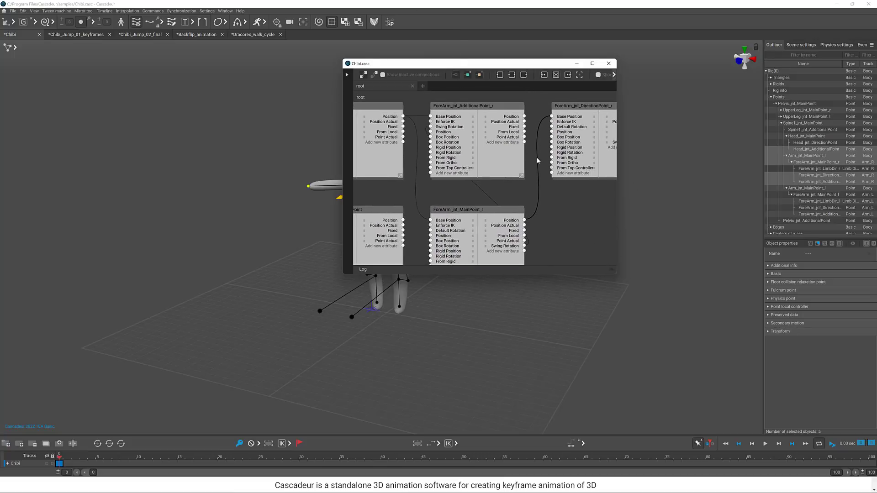
left_click(609, 63)
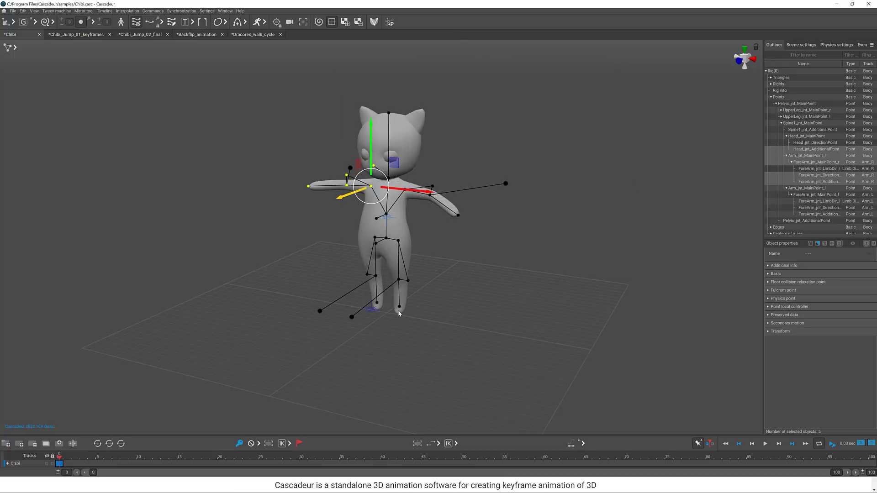
mouse_move(452, 289)
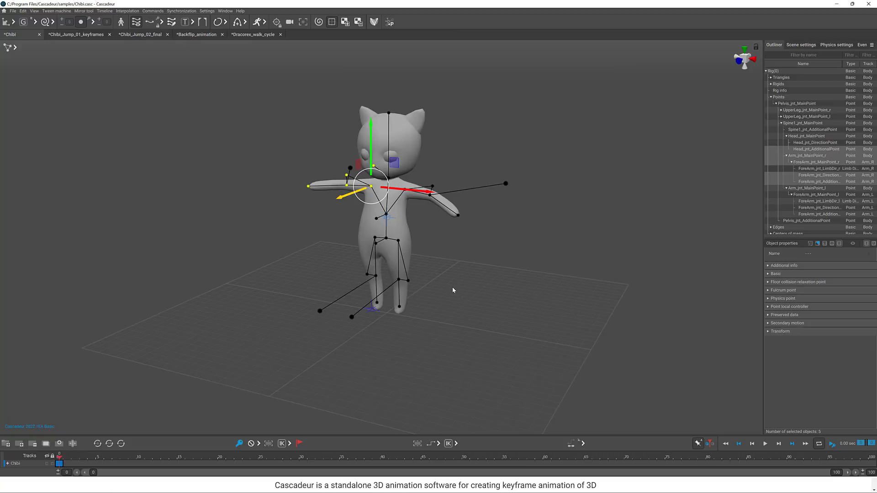
mouse_move(422, 297)
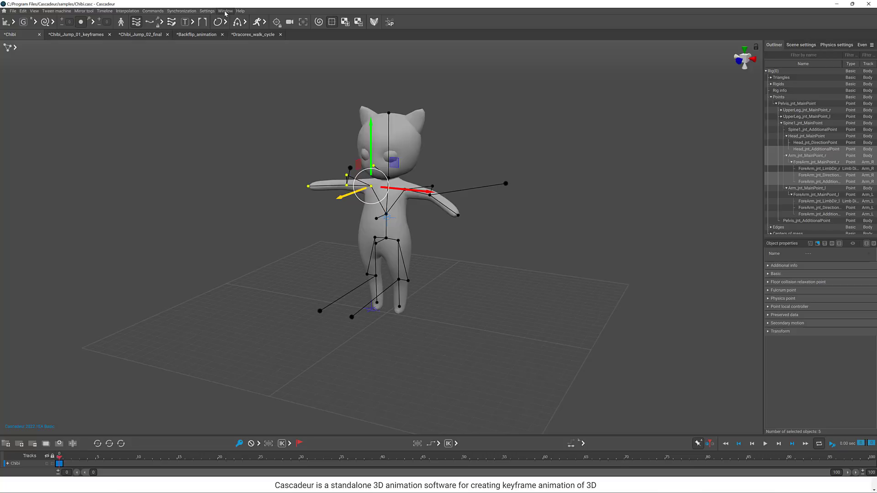
Bring up the Window menu listing the editor windows over the Chibi scene.
left_click(226, 11)
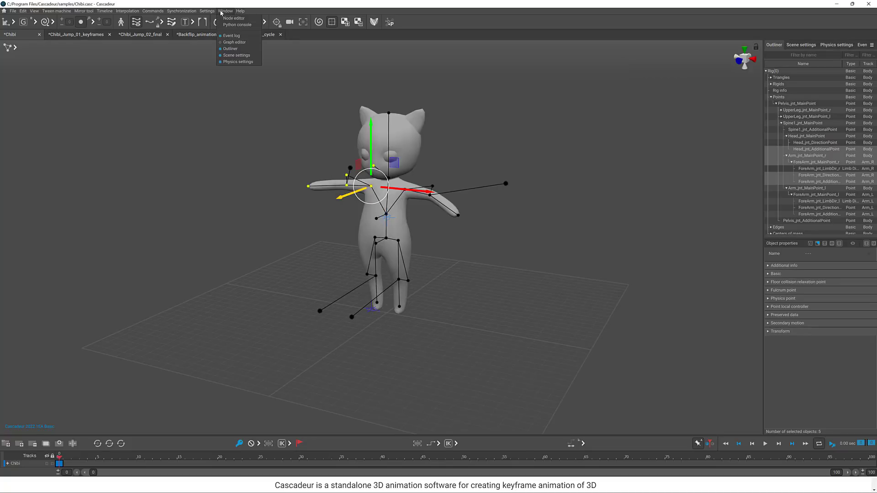
Show the Python console from the Window menu, then close it.
left_click(237, 24)
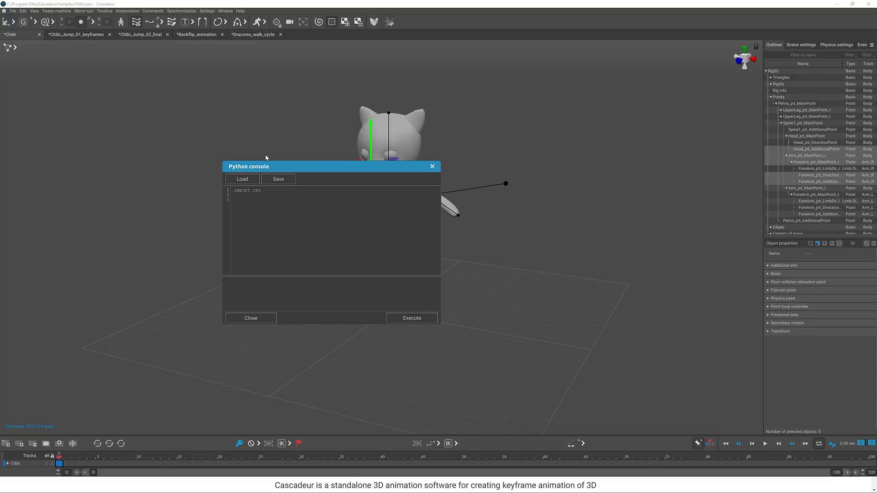
mouse_move(432, 170)
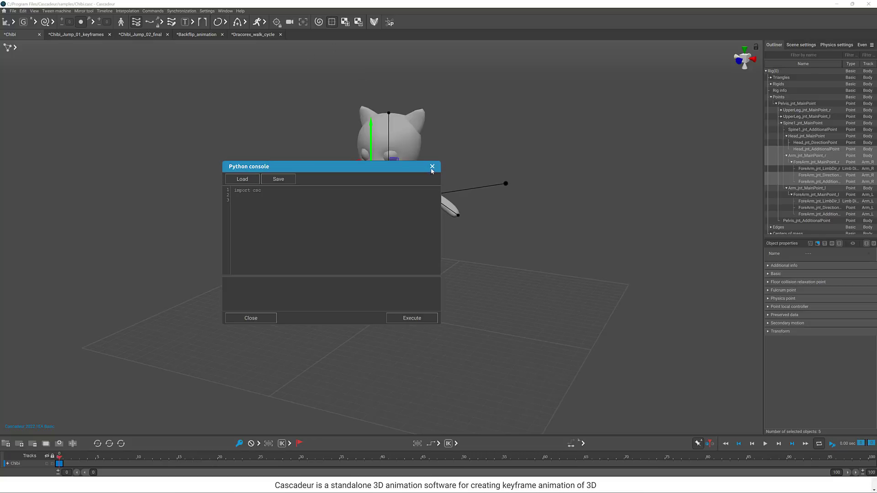
left_click(431, 166)
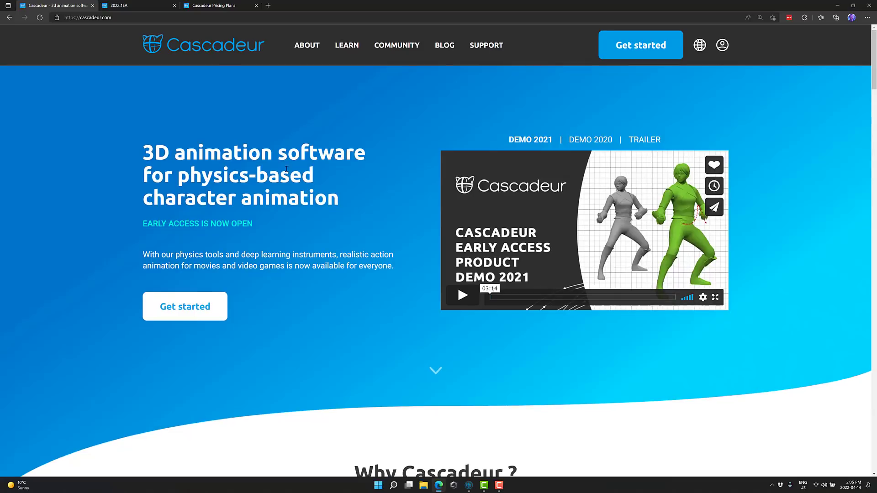
mouse_move(90, 49)
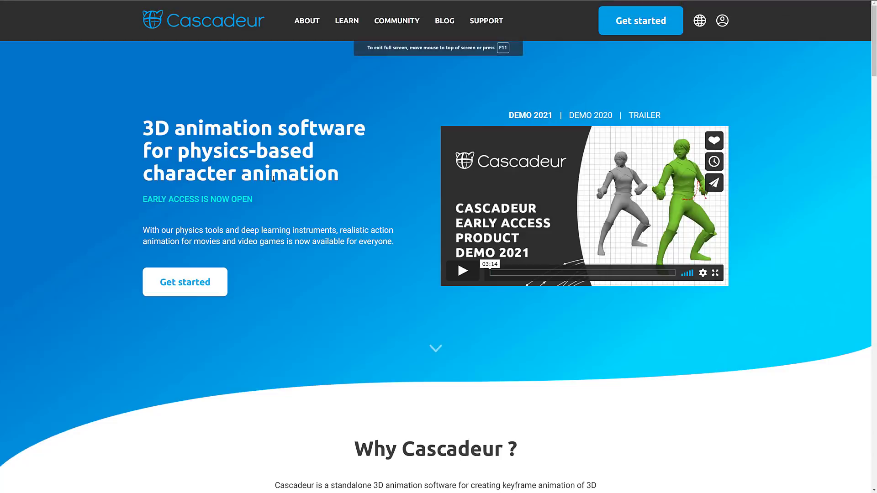
Scroll the cascadeur.com homepage down to the 'Why Cascadeur?' introduction.
scroll("down", 3)
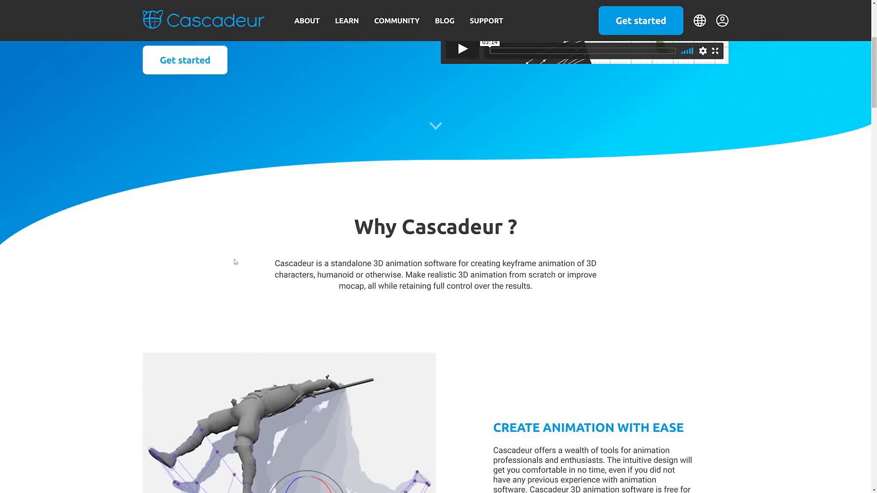
scroll("down", 3)
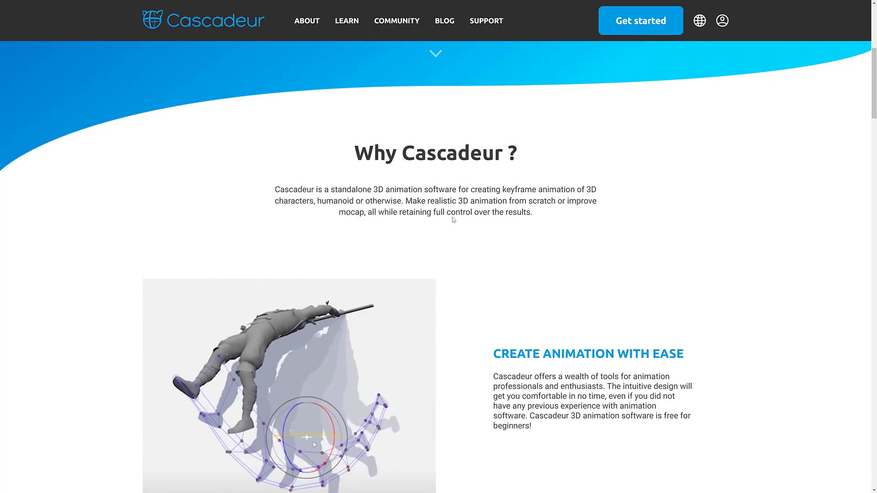
scroll("down", 3)
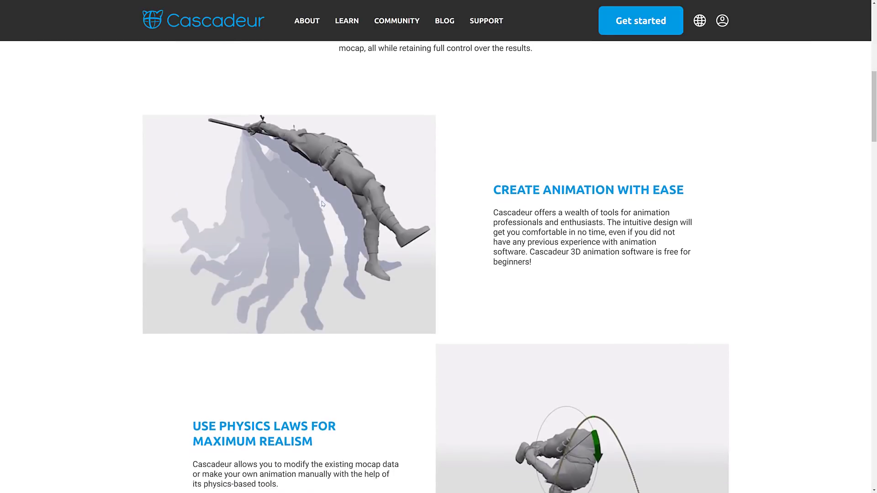
Scroll through the homepage feature sections down to 'Let the AI tools help you'.
scroll("down", 3)
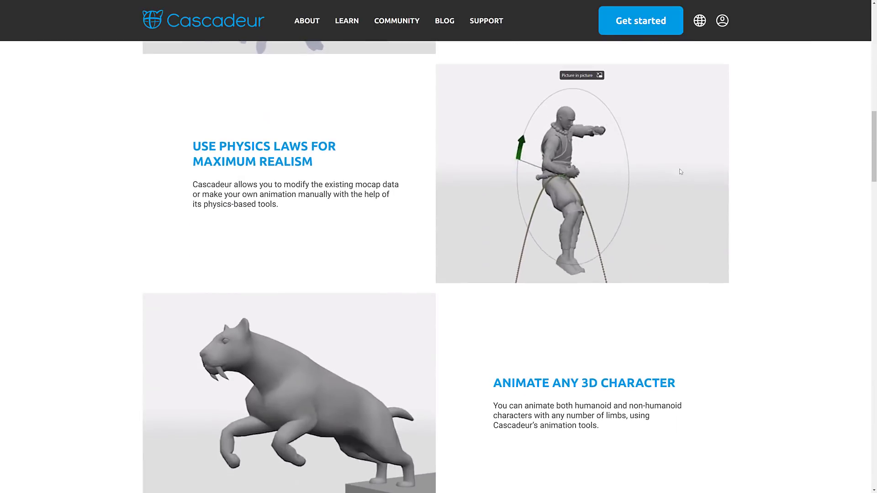
scroll("down", 3)
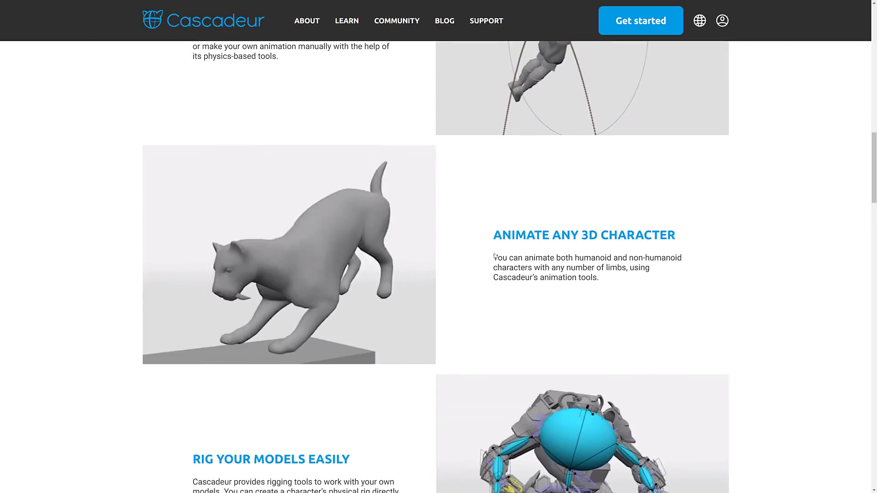
scroll("down", 3)
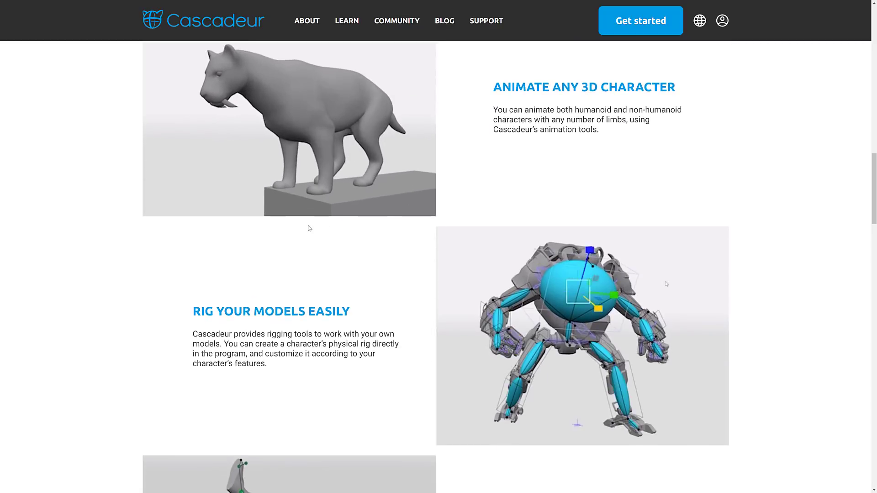
scroll("down", 3)
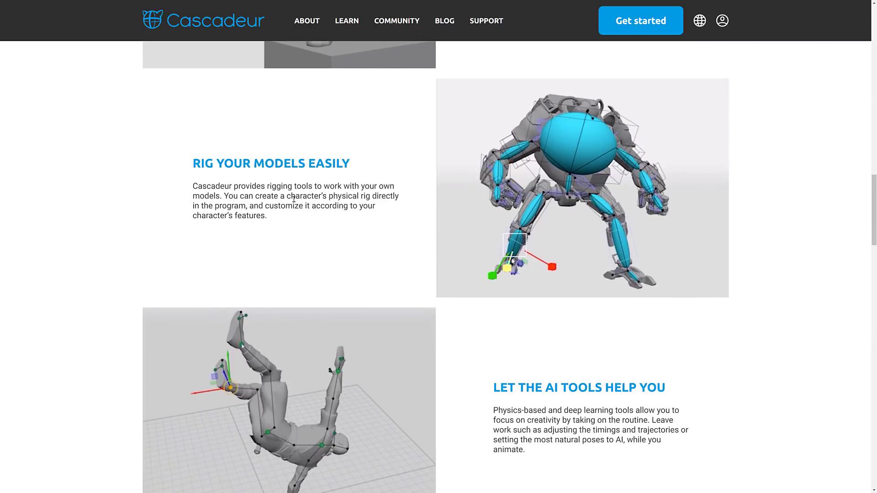
scroll("down", 3)
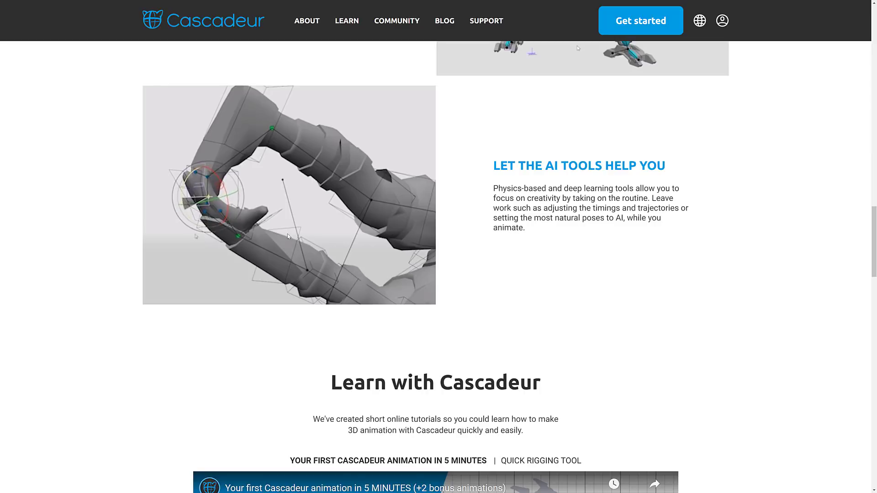
scroll("down", 3)
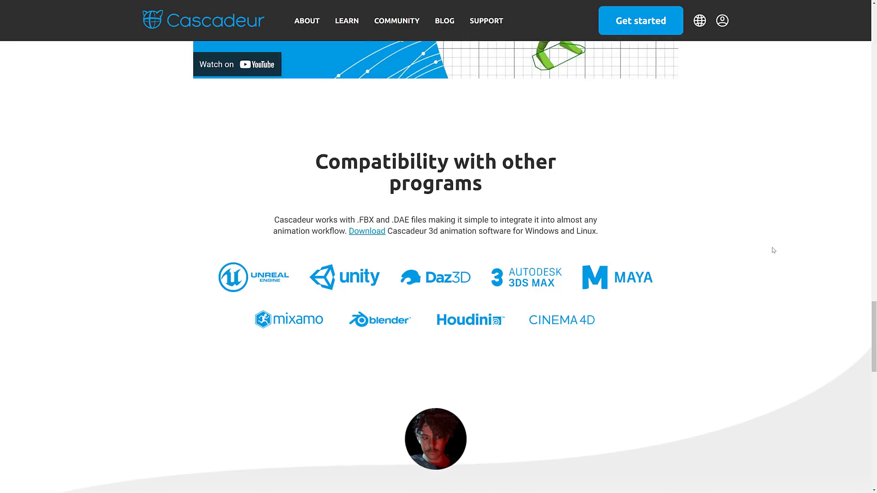
mouse_move(756, 225)
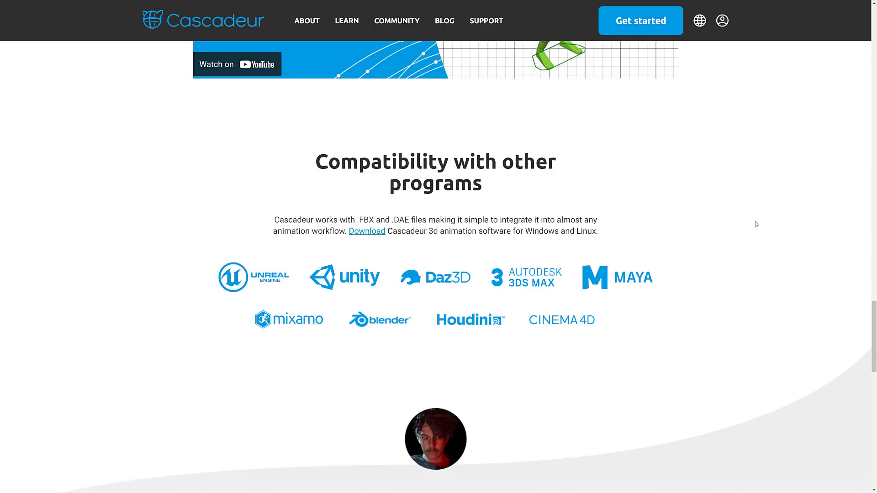
mouse_move(646, 148)
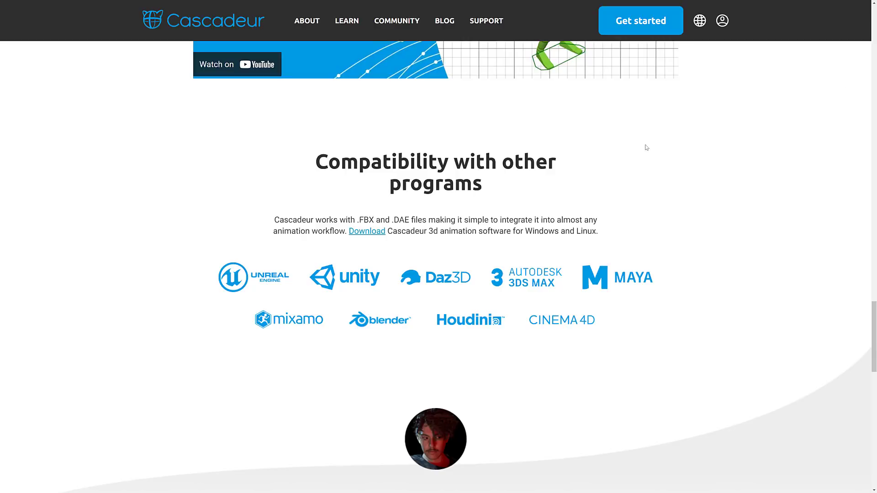
mouse_move(409, 220)
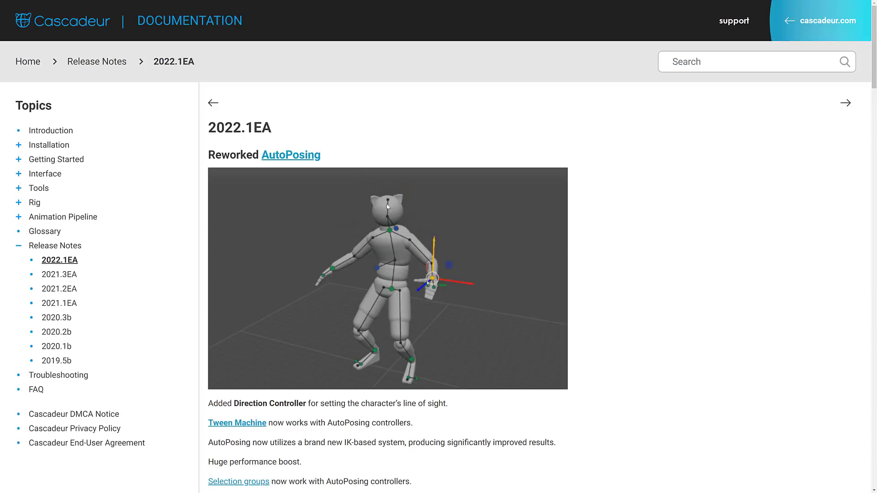
Read through Physics Updates and Input Settings down to Python Scripting and Node Editor.
scroll("down", 3)
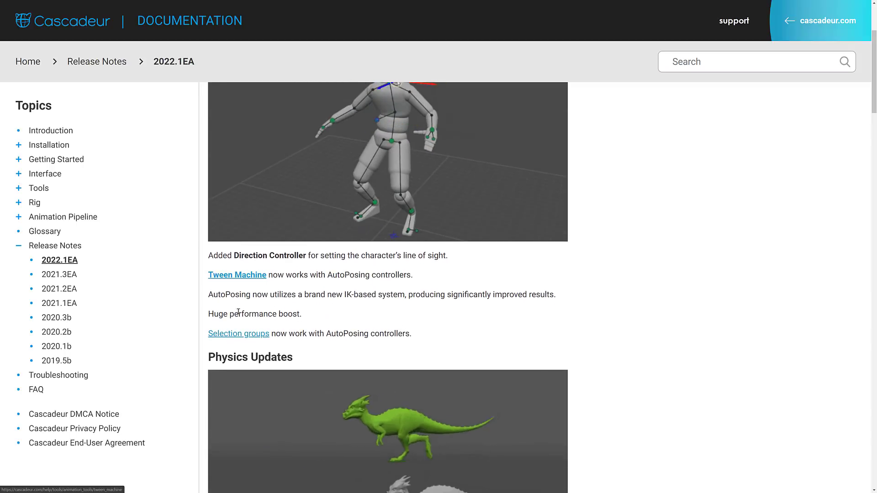
scroll("down", 3)
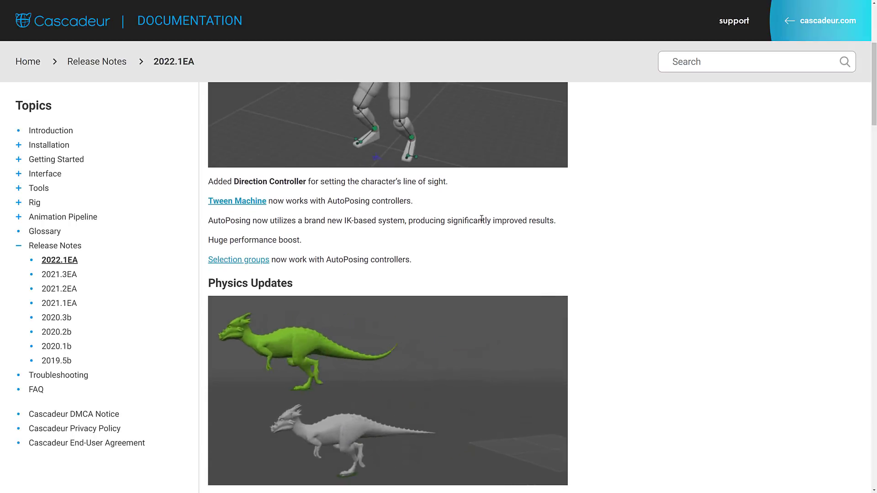
scroll("down", 3)
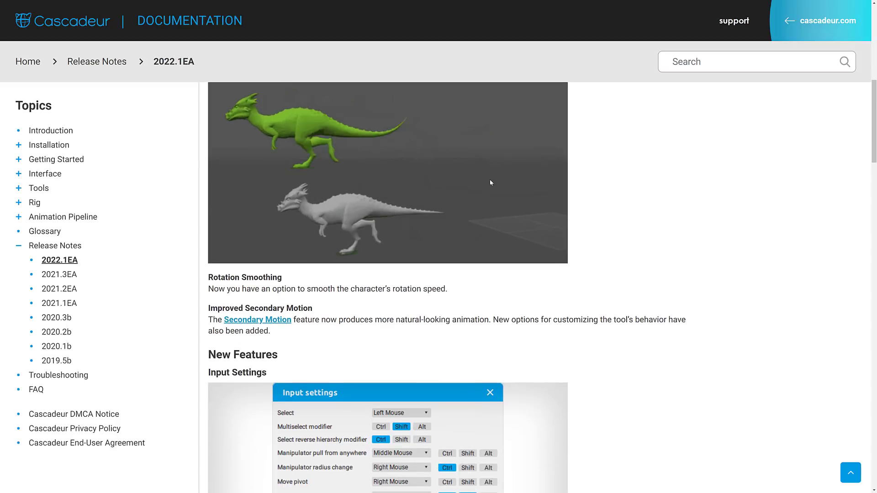
scroll("down", 3)
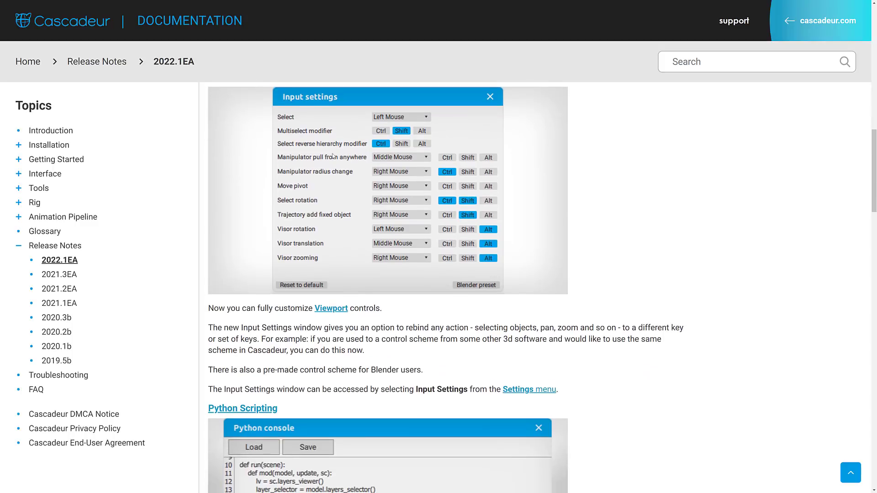
scroll("down", 3)
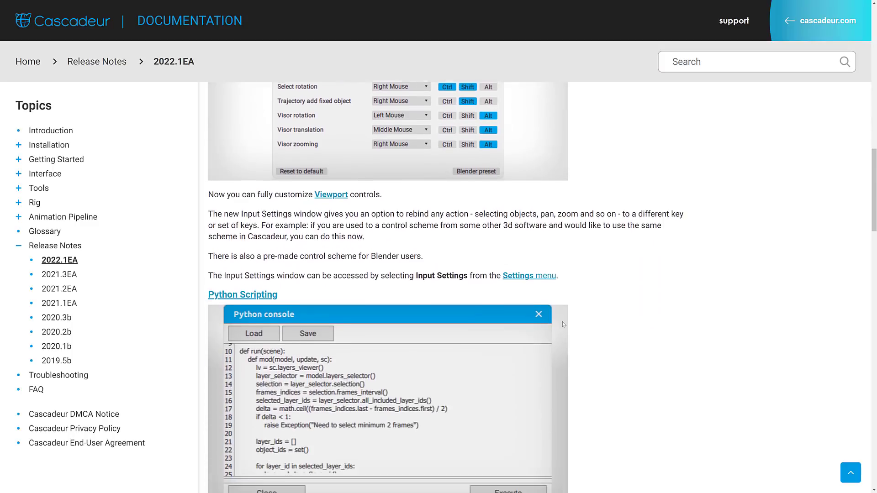
scroll("down", 3)
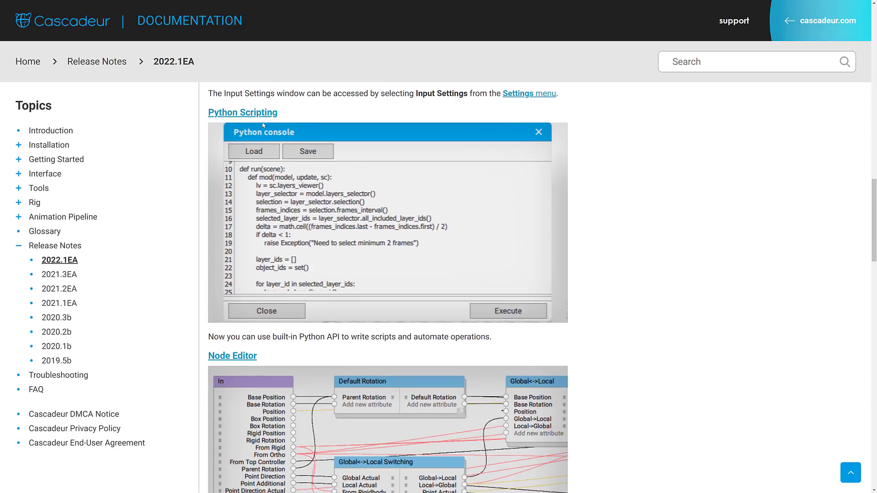
mouse_move(300, 335)
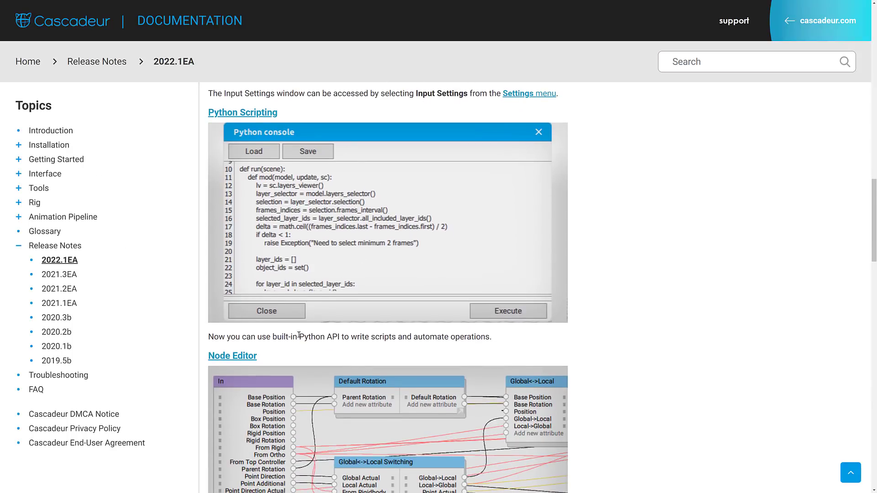
mouse_move(452, 314)
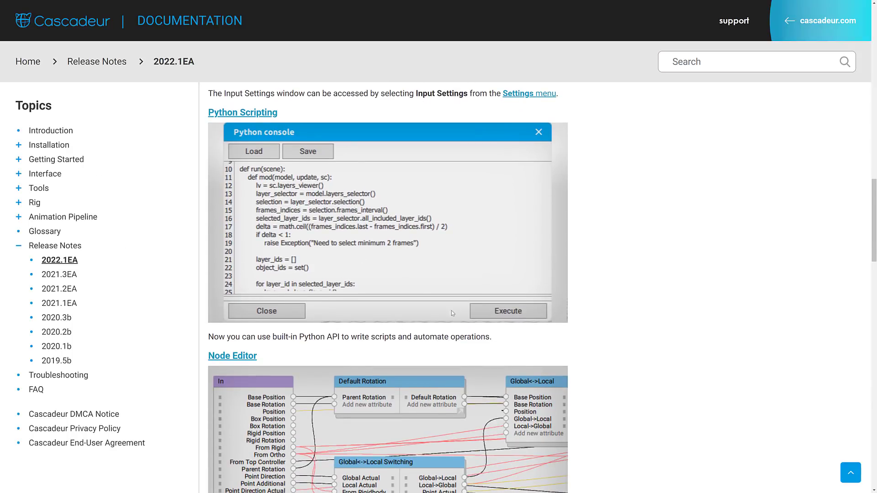
scroll("down", 3)
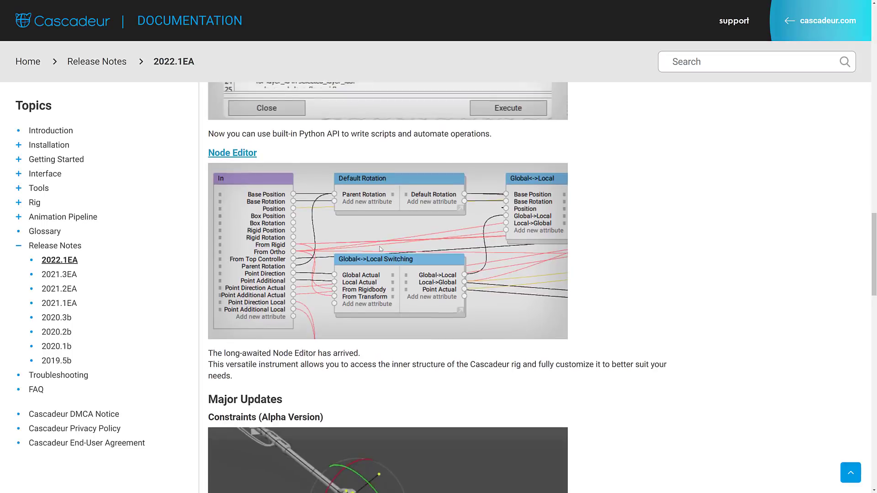
scroll("down", 3)
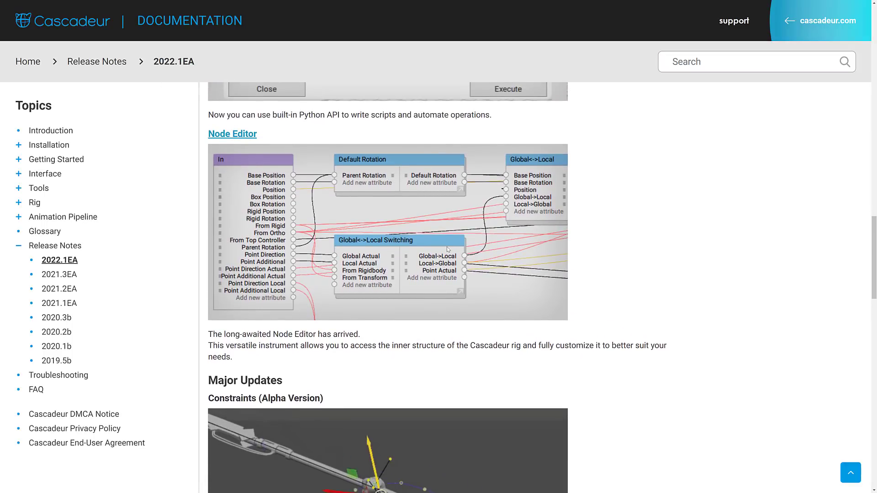
left_click_drag(361, 334, 480, 345)
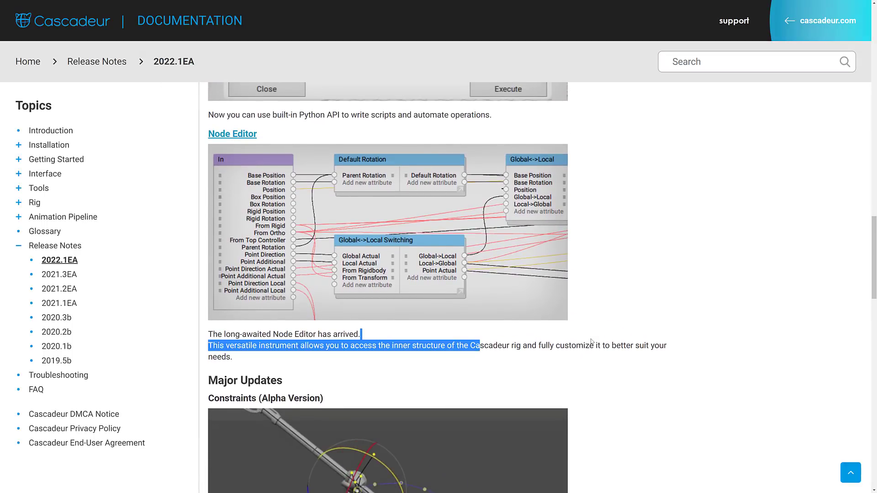
scroll("down", 3)
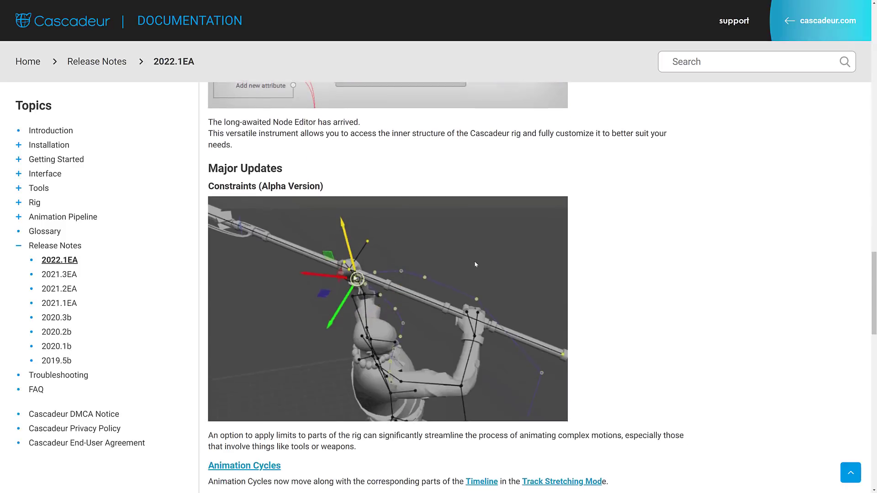
scroll("down", 3)
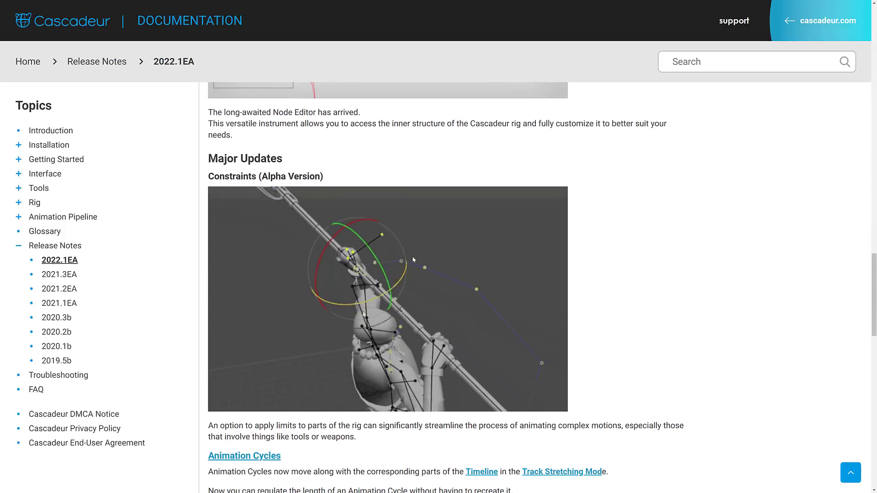
scroll("down", 3)
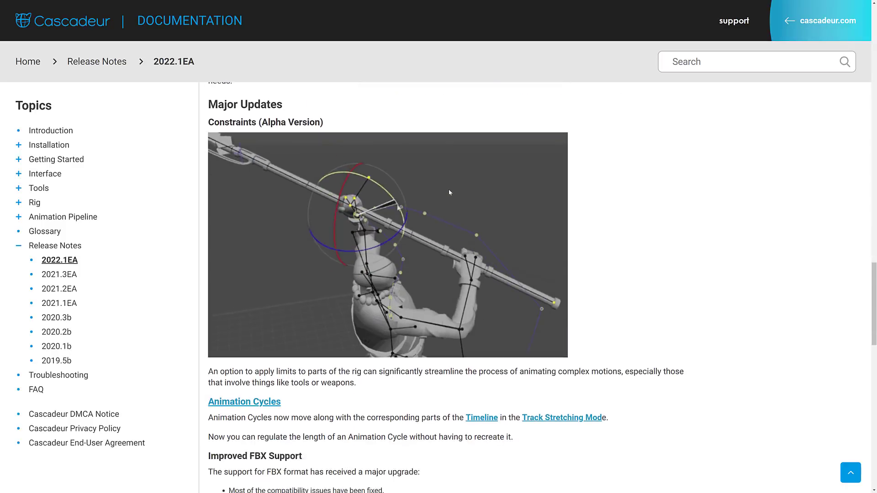
scroll("down", 3)
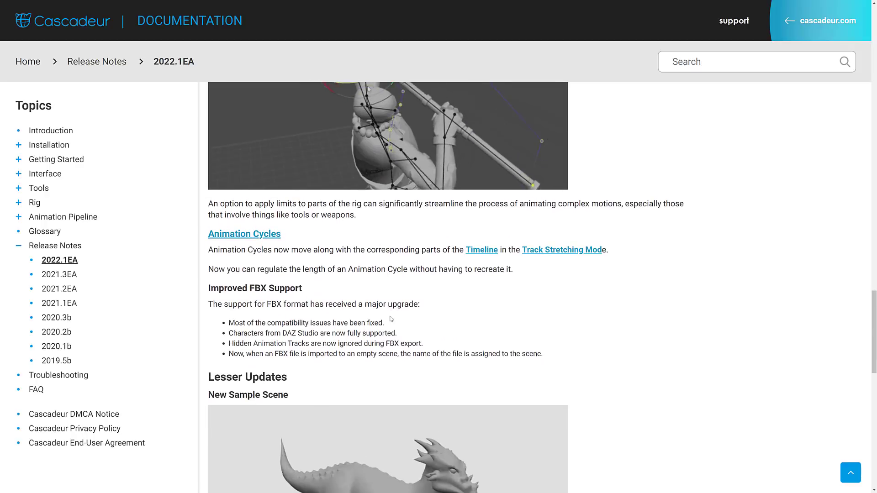
scroll("down", 3)
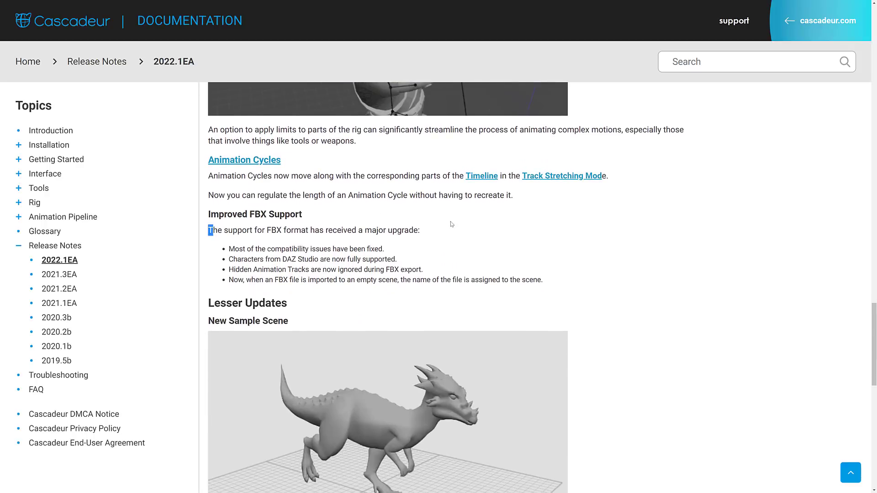
left_click_drag(211, 230, 542, 280)
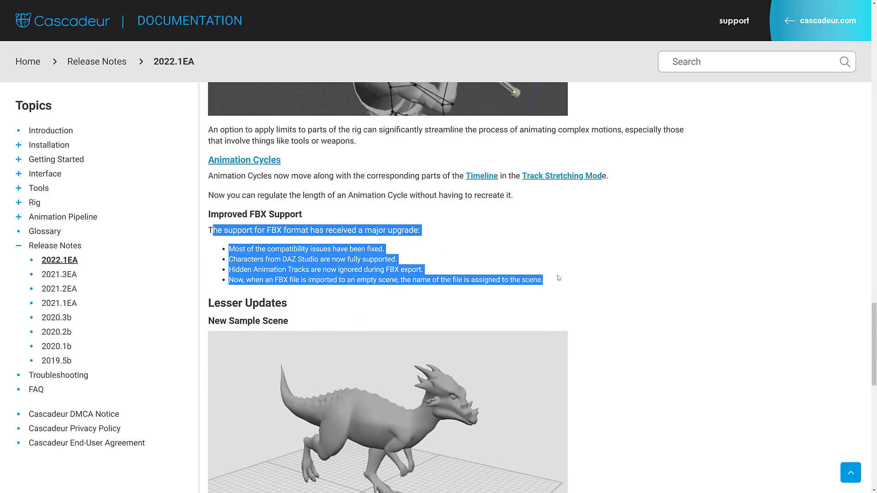
left_click(472, 206)
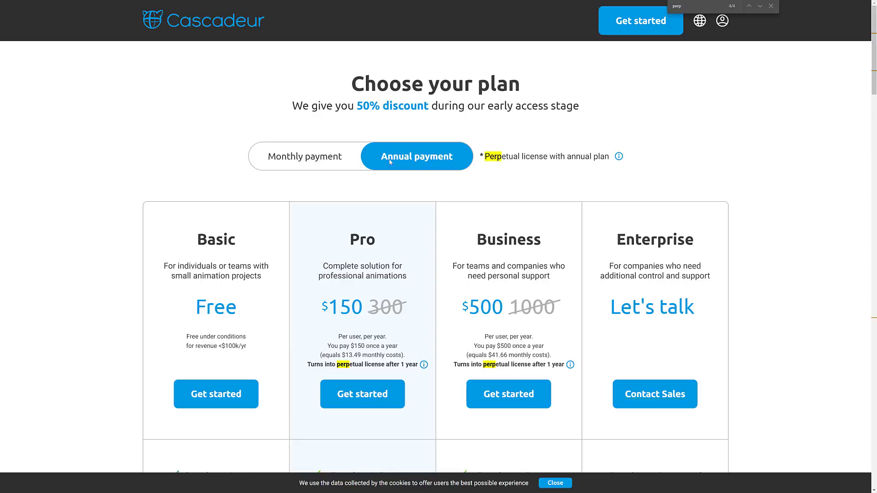
mouse_move(437, 106)
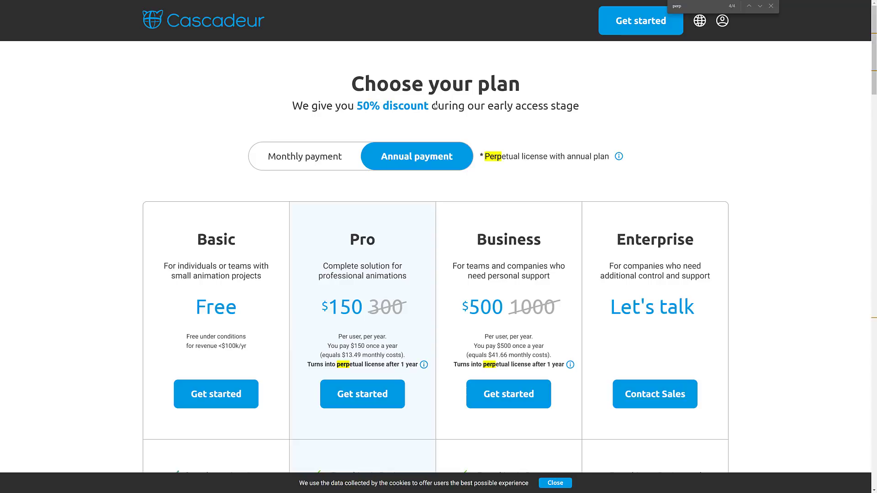
mouse_move(342, 269)
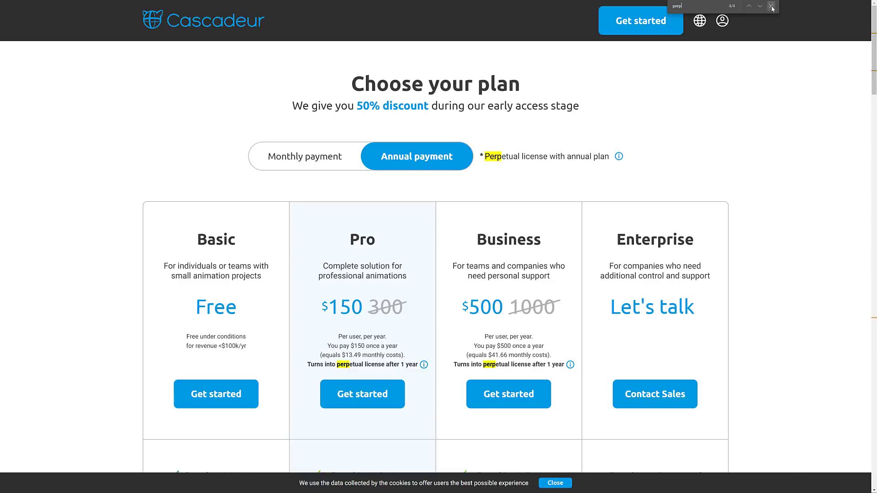
Dismiss the 'perpetual' page search and highlight the Basic plan's free-use condition.
left_click(772, 6)
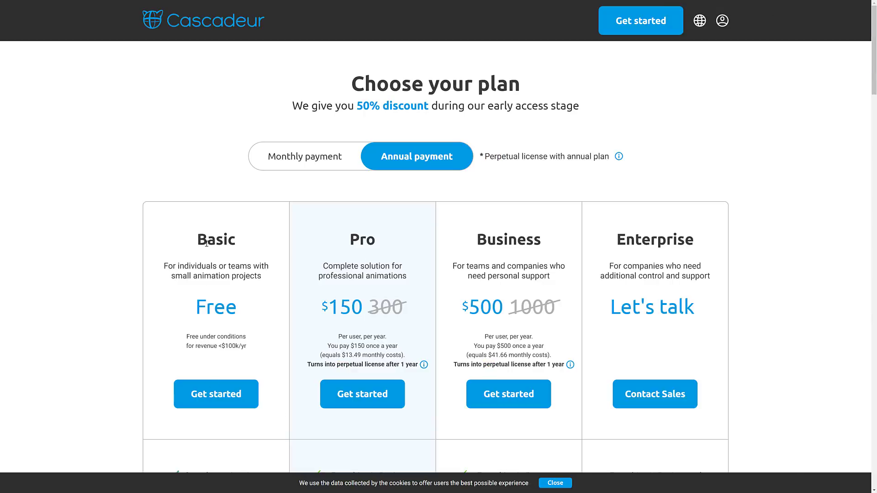
double_click(223, 345)
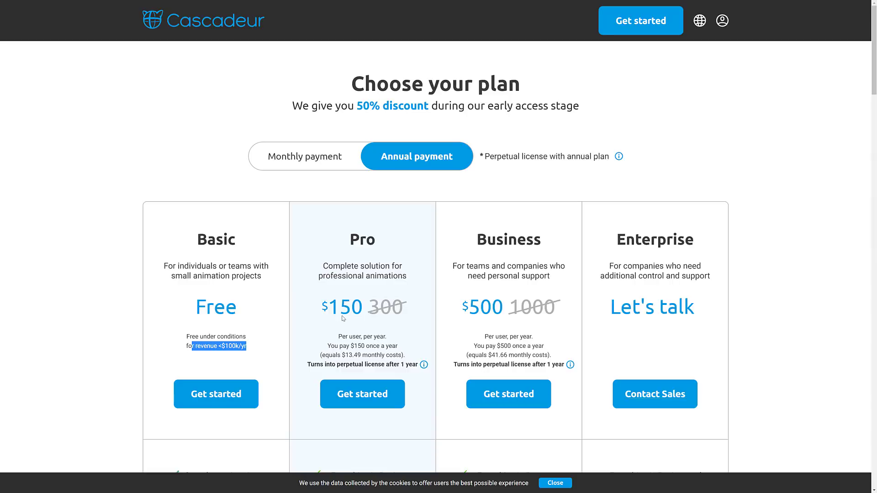
mouse_move(344, 313)
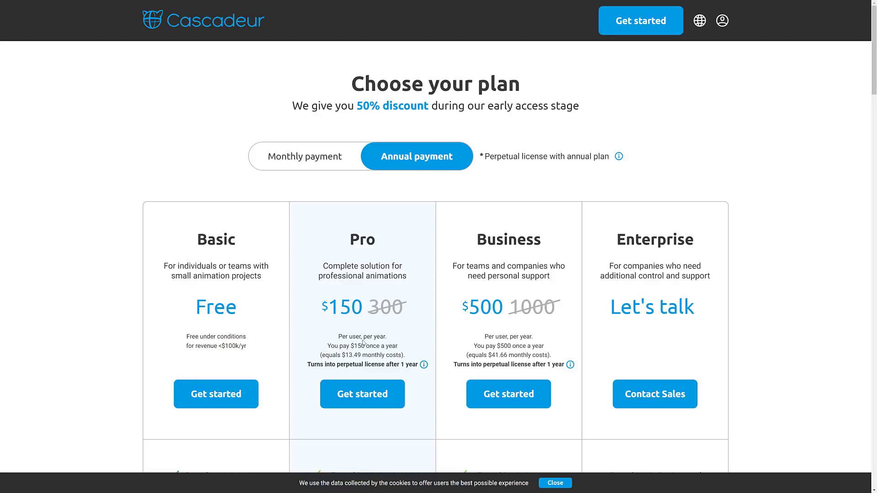
mouse_move(436, 148)
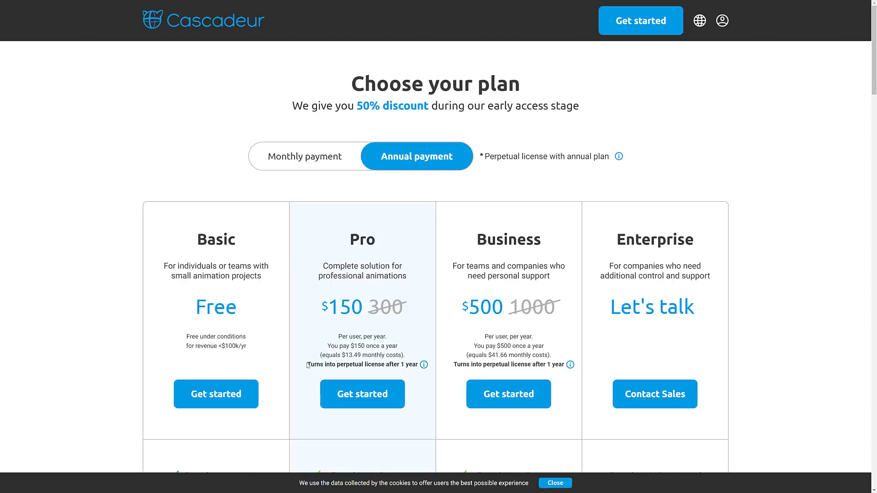
scroll("down", 3)
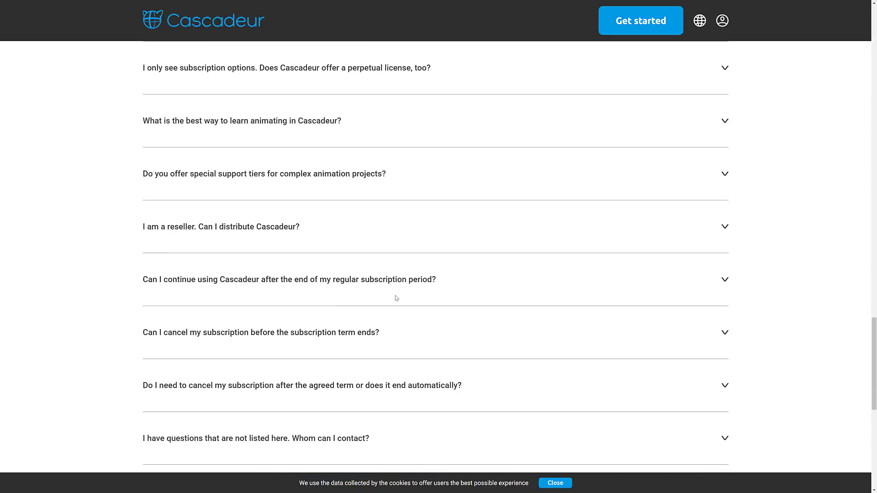
scroll("up", 3)
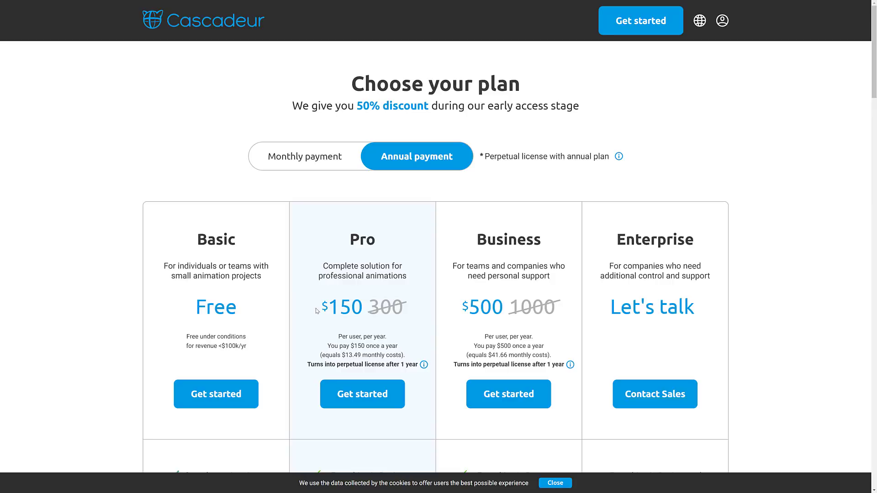
mouse_move(68, 341)
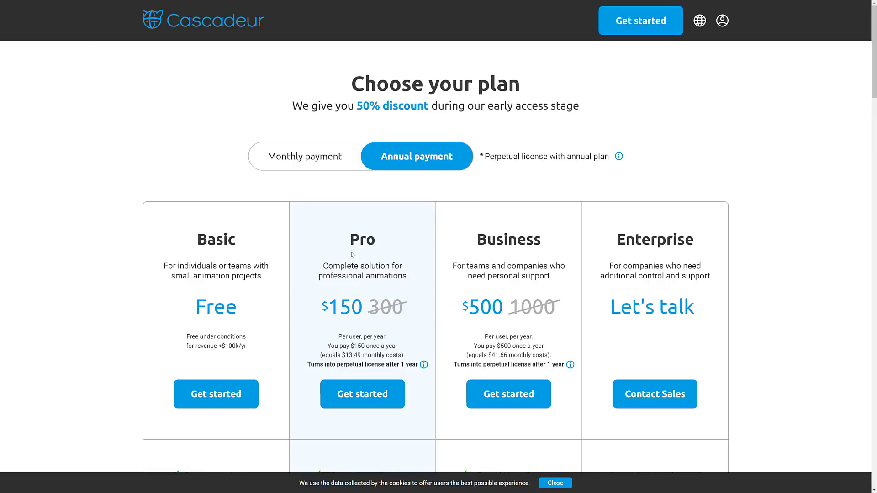
mouse_move(456, 283)
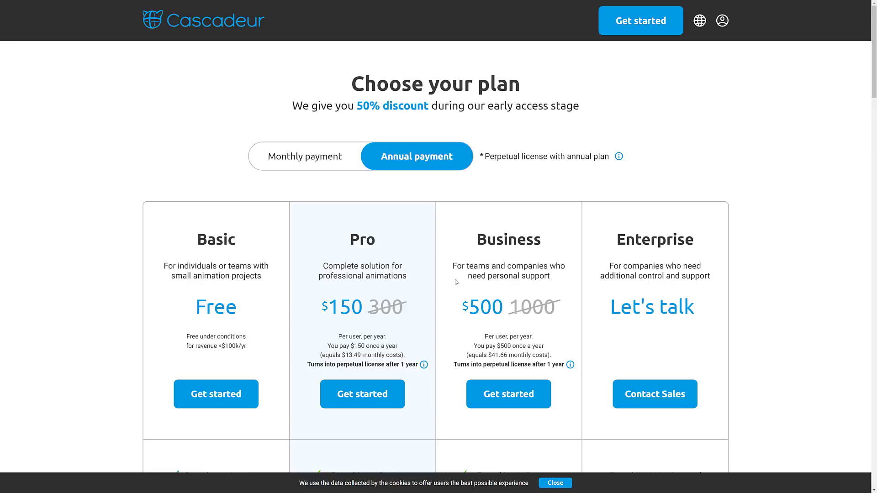
mouse_move(458, 292)
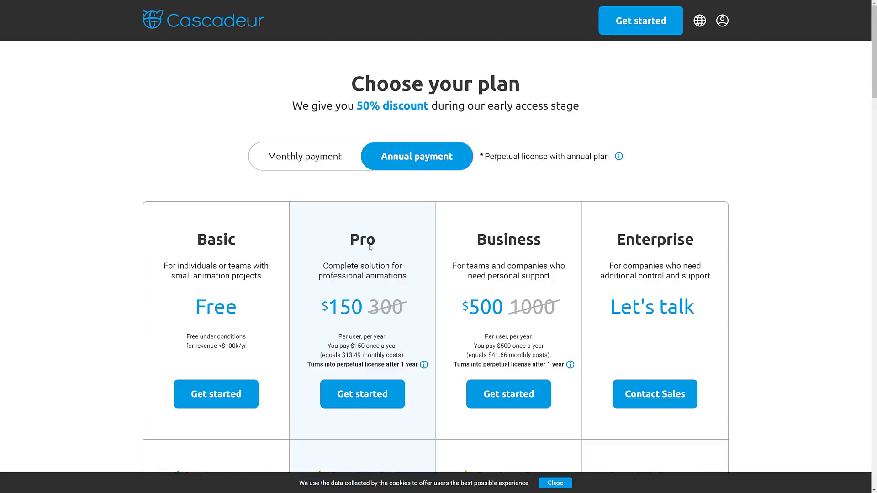
mouse_move(405, 298)
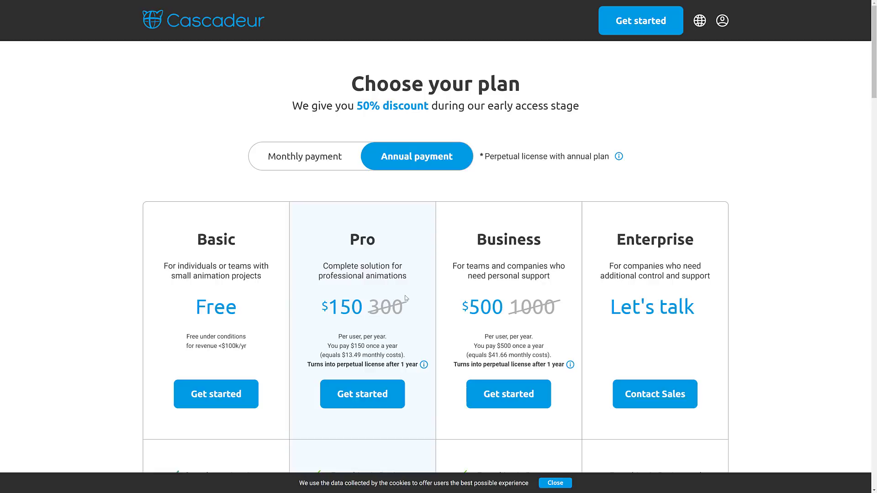
mouse_move(166, 247)
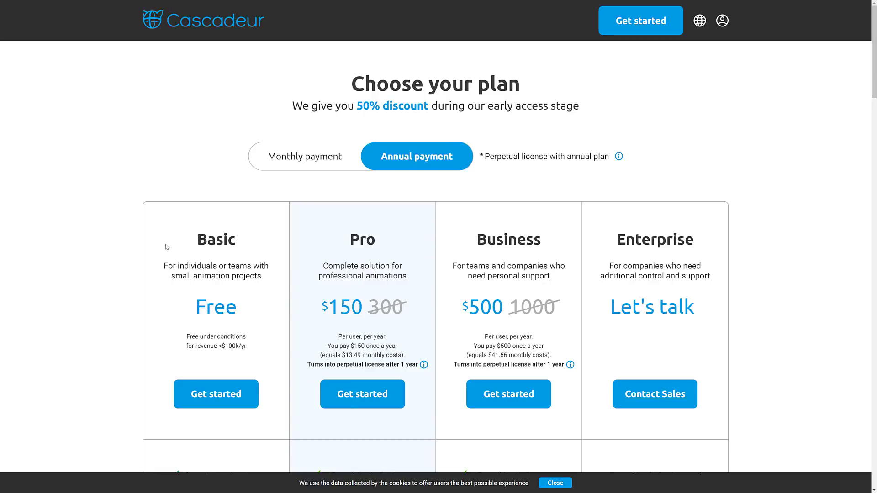
mouse_move(172, 235)
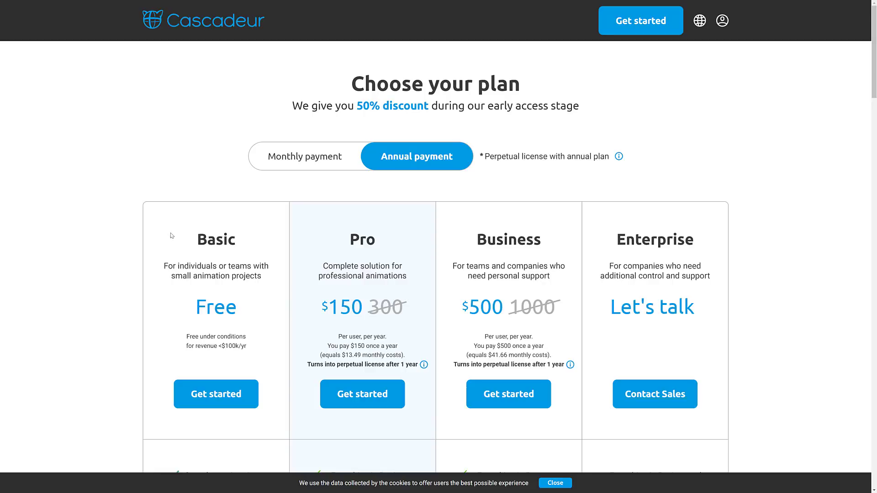
Return to the Cascadeur homepage via the logo and view the top intro with its demo video.
double_click(216, 239)
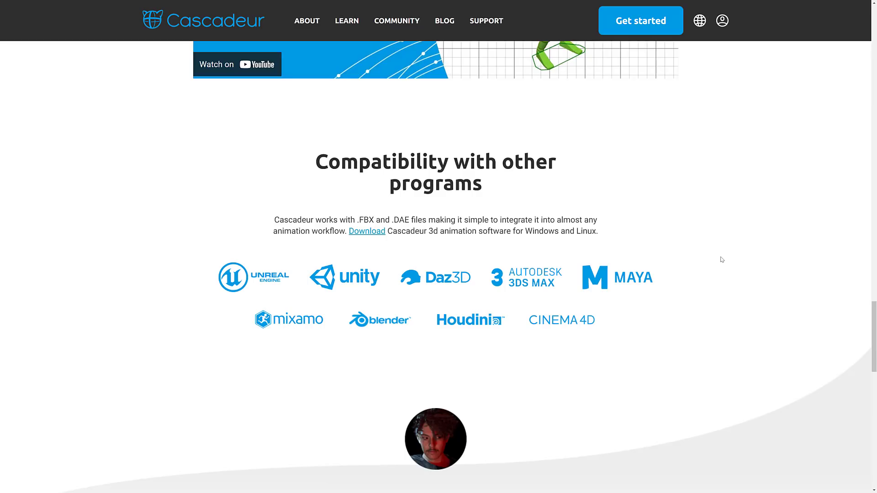
scroll("up", 3)
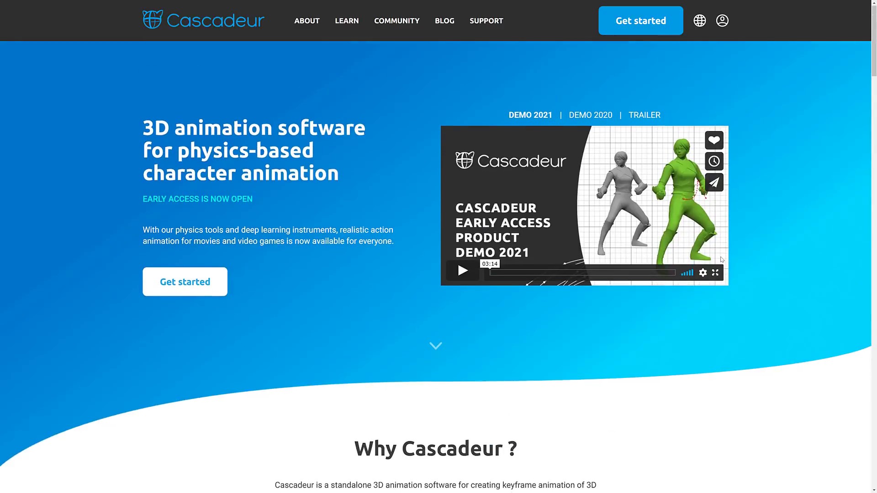